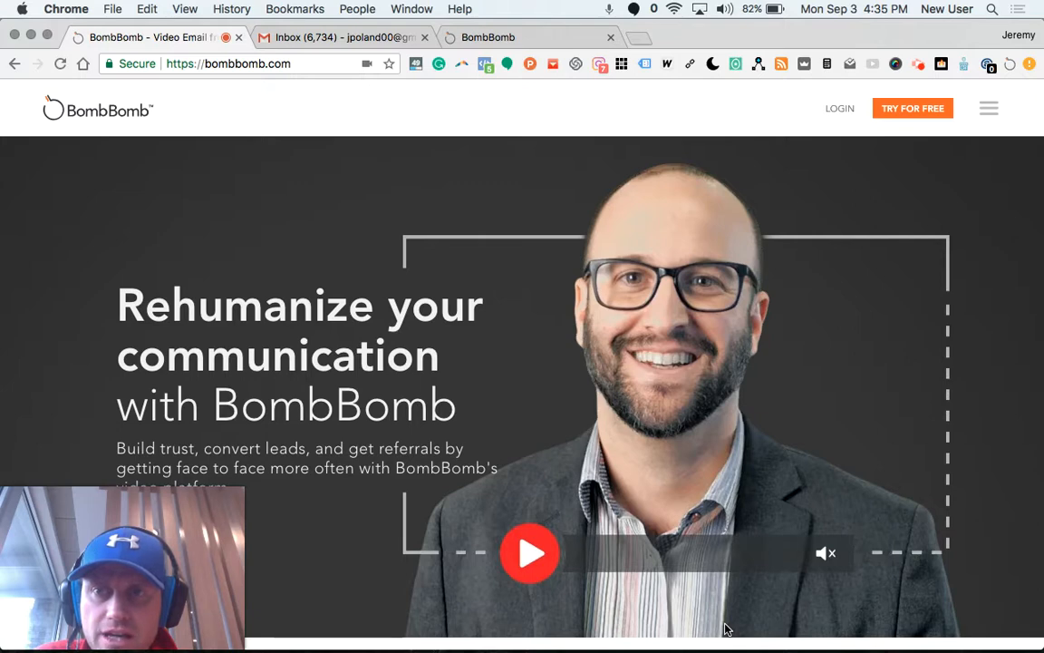
{"action": "mouse_move", "coordinate": [594, 461]}
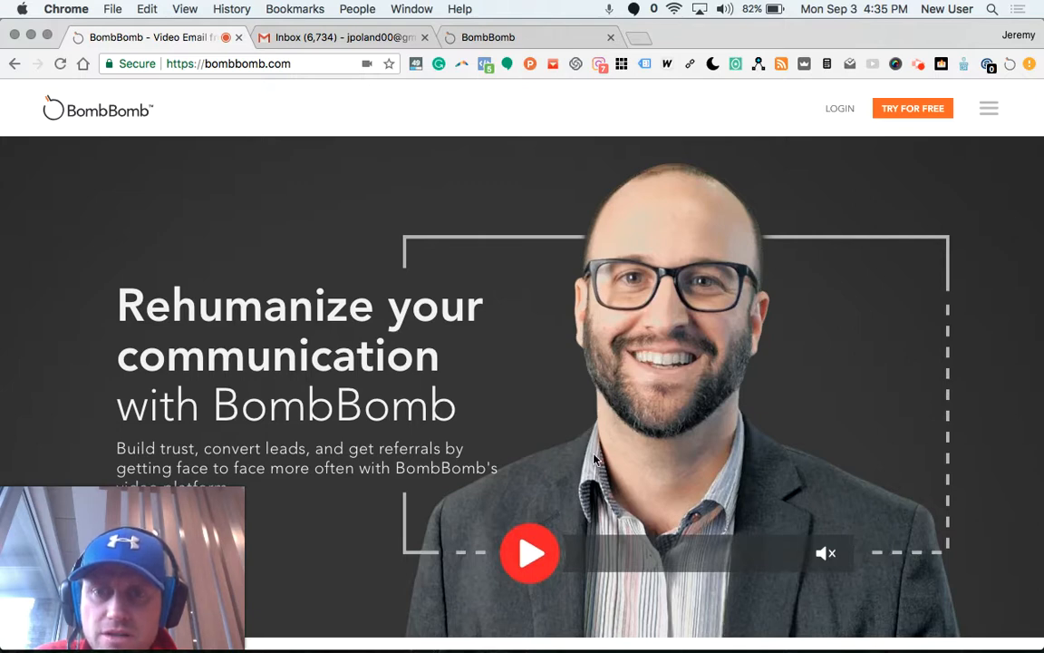
- Scroll the homepage past the hero video to the email signup and 'We empower your greatest asset' sections
{"action": "scroll", "scroll_direction": "down", "scroll_amount": 3}
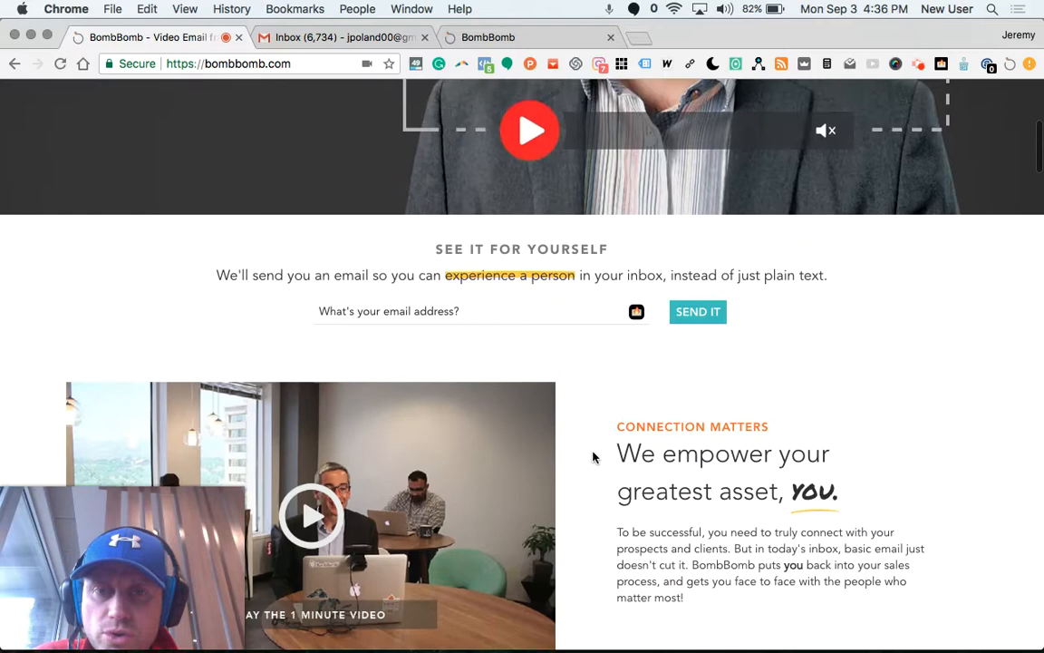
{"action": "scroll", "scroll_direction": "down", "scroll_amount": 3}
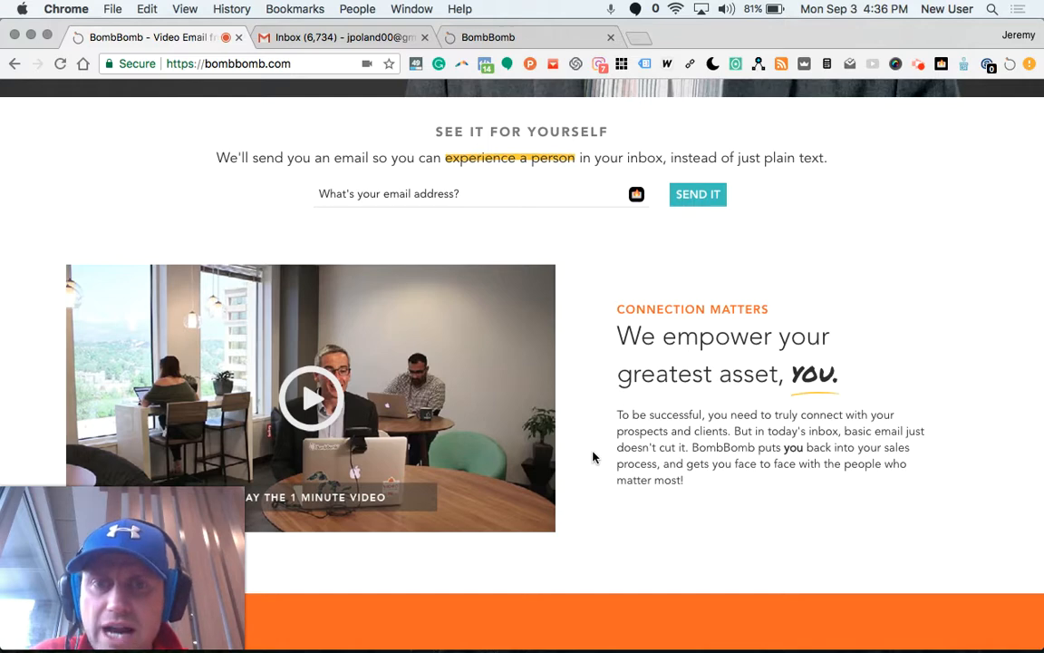
{"action": "mouse_move", "coordinate": [616, 433]}
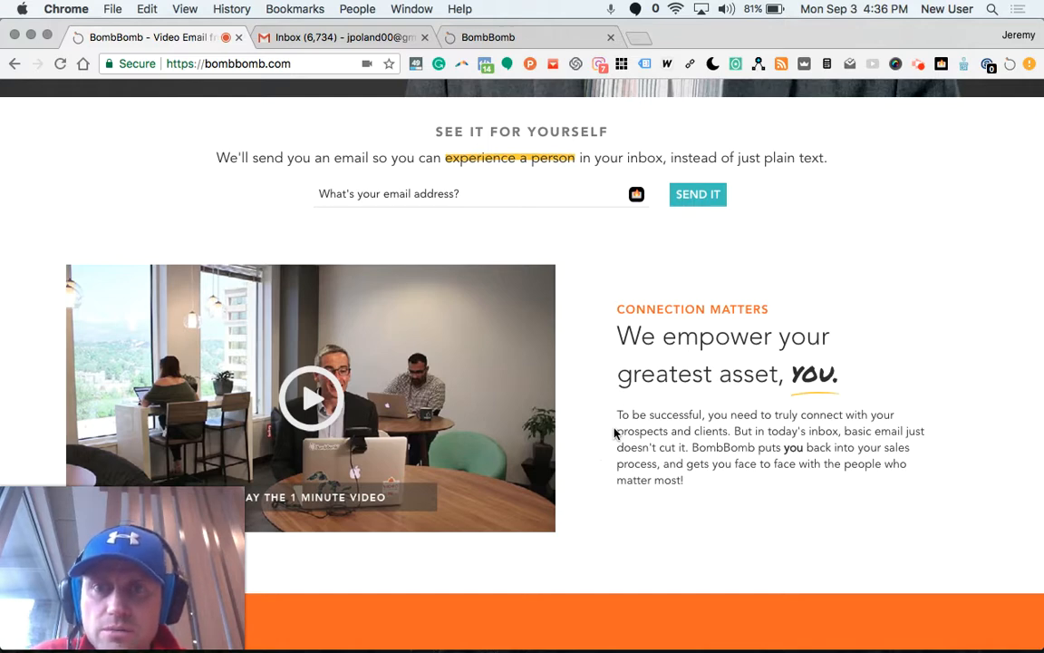
- Scroll through 'Send simple video', 'Tools you know' and 'BombBomb works' to the 81%/68%/56% results
{"action": "scroll", "scroll_direction": "up", "scroll_amount": 3}
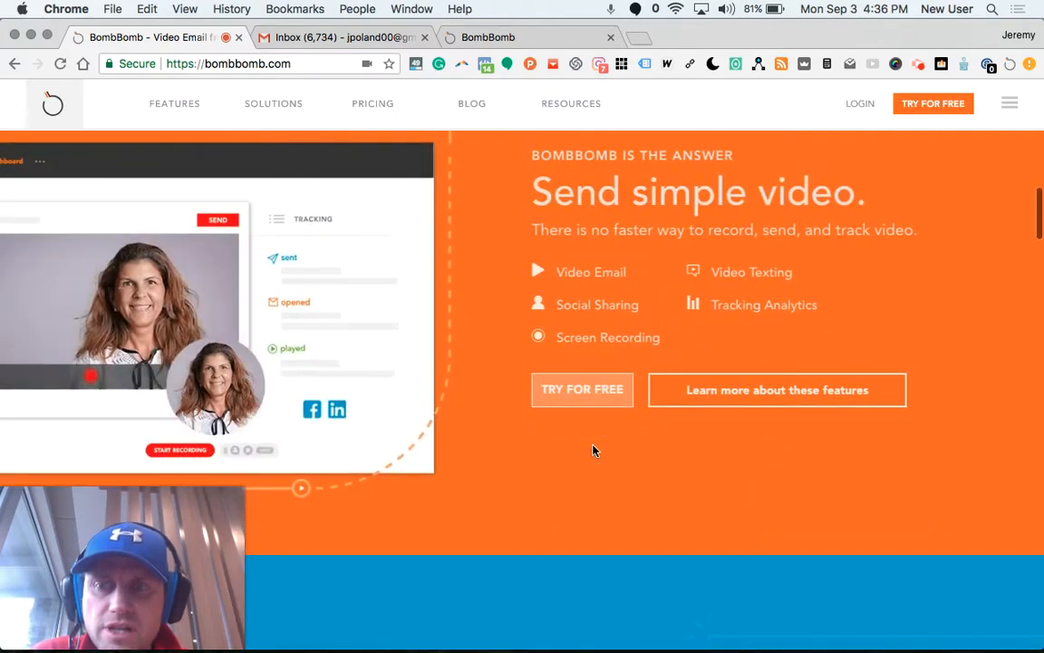
{"action": "scroll", "scroll_direction": "down", "scroll_amount": 3}
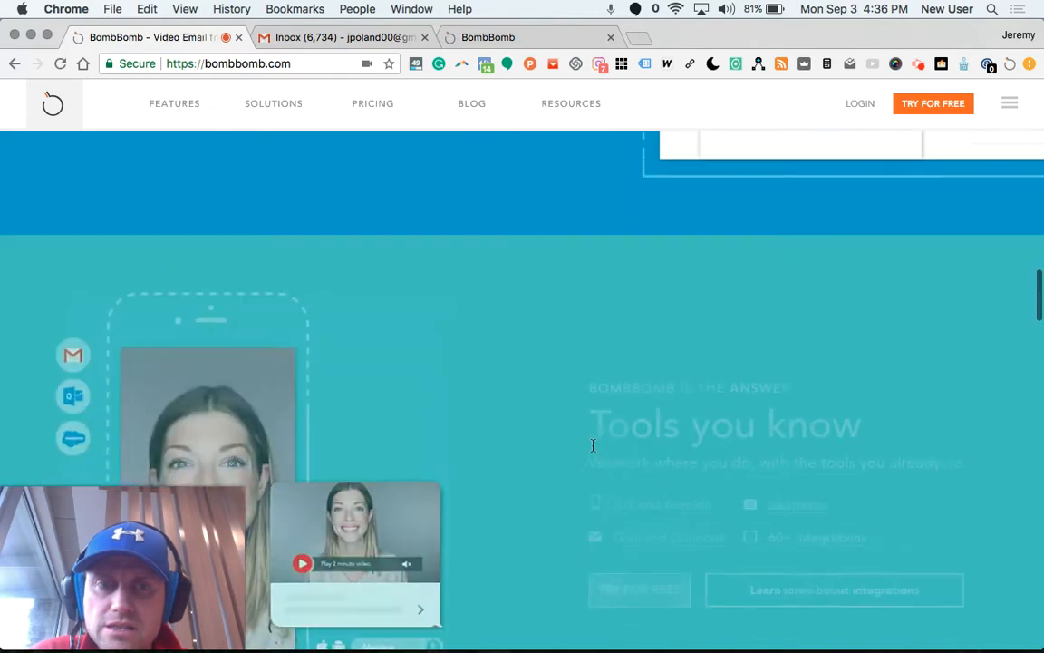
{"action": "scroll", "scroll_direction": "down", "scroll_amount": 3}
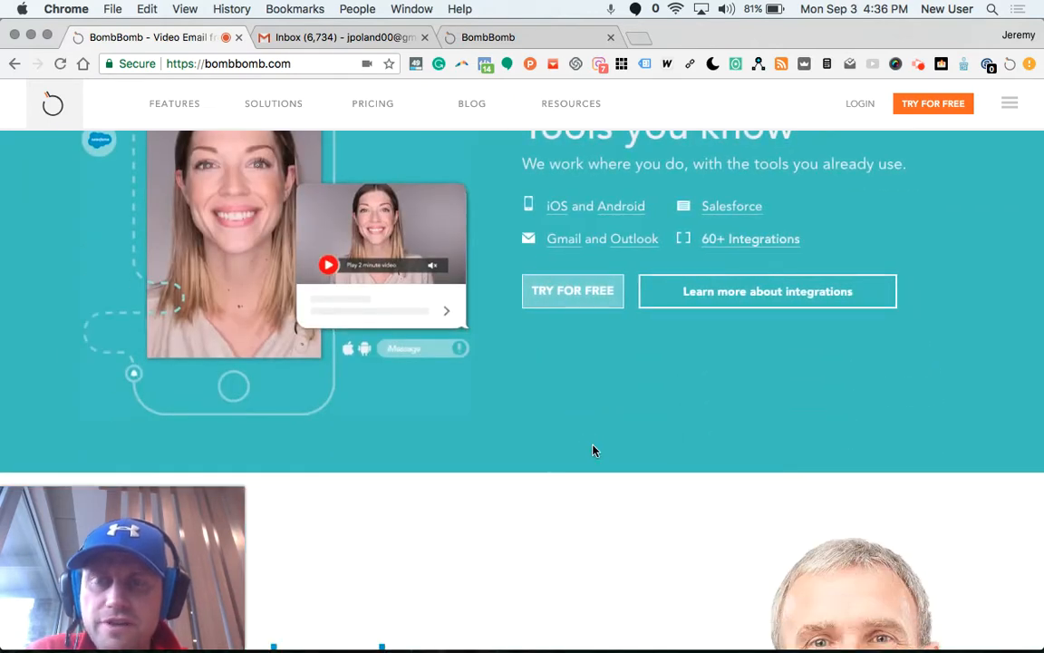
{"action": "scroll", "scroll_direction": "down", "scroll_amount": 3}
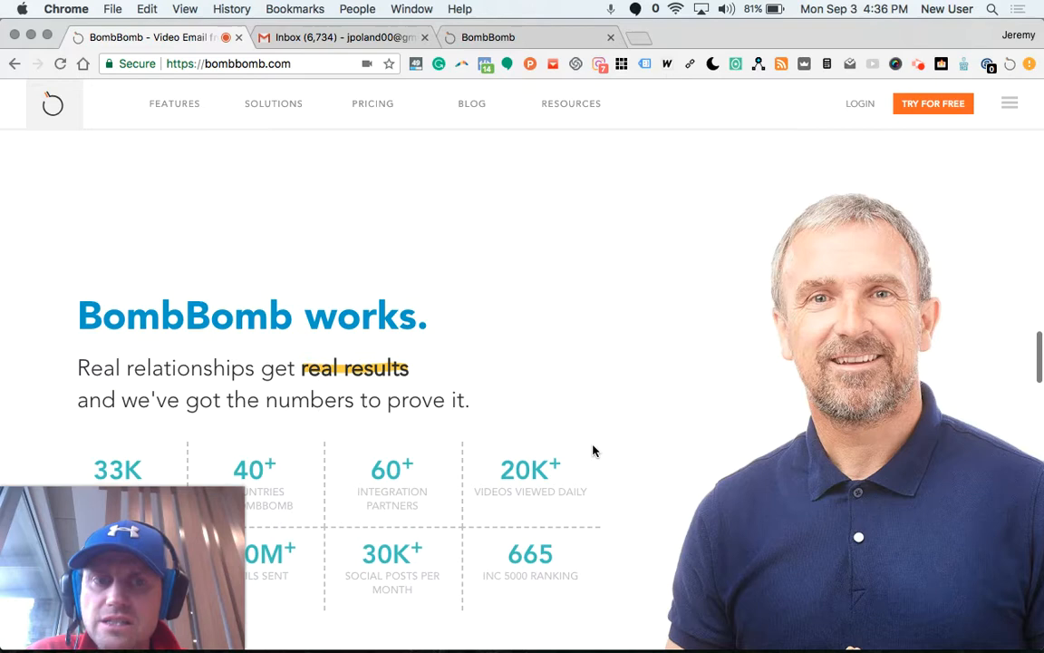
{"action": "scroll", "scroll_direction": "down", "scroll_amount": 3}
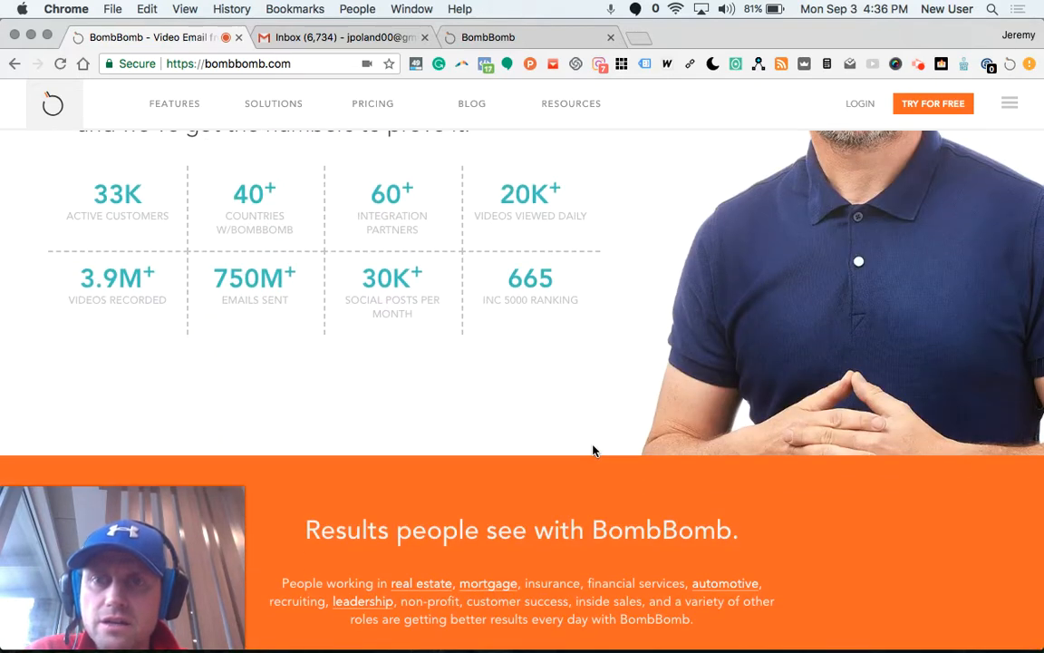
{"action": "scroll", "scroll_direction": "down", "scroll_amount": 3}
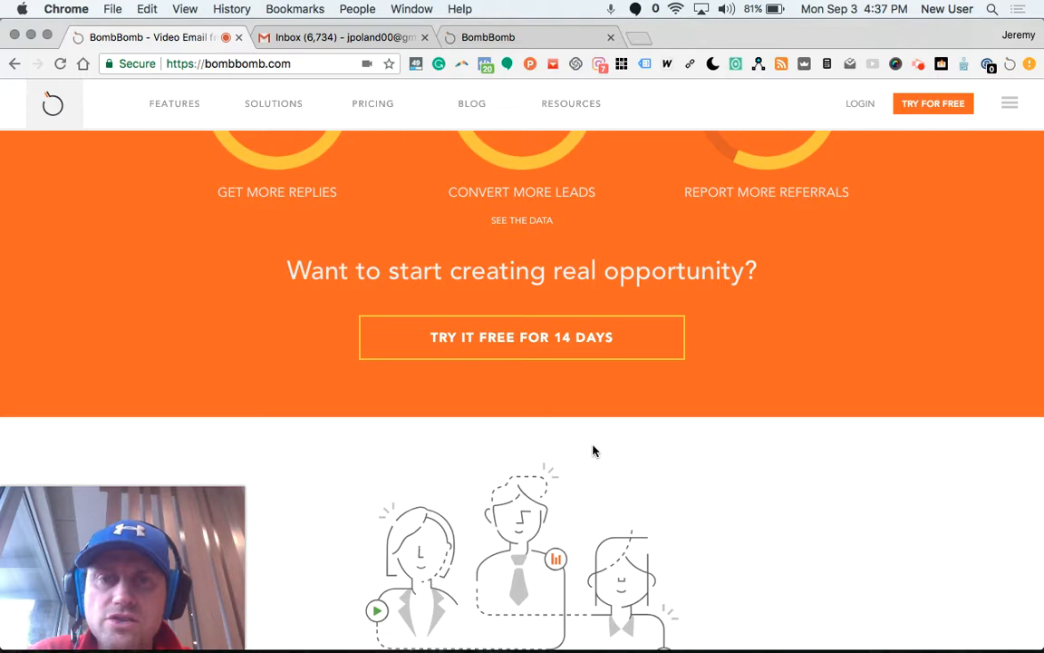
{"action": "mouse_move", "coordinate": [716, 138]}
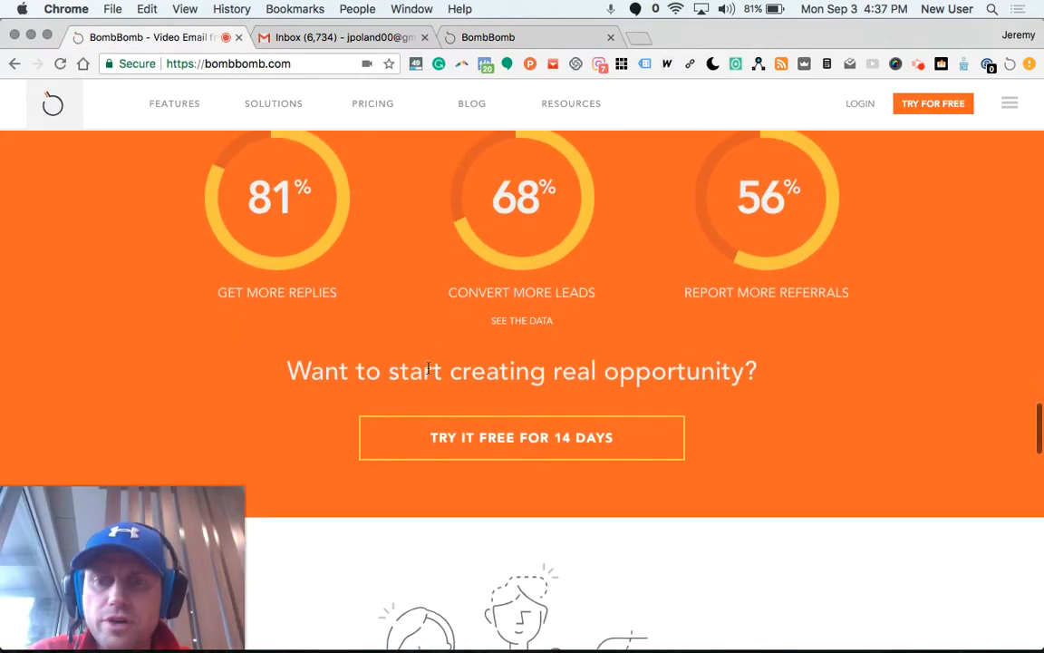
- Scroll down through the customer testimonial cards and support resources on the homepage
{"action": "scroll", "scroll_direction": "down", "scroll_amount": 3}
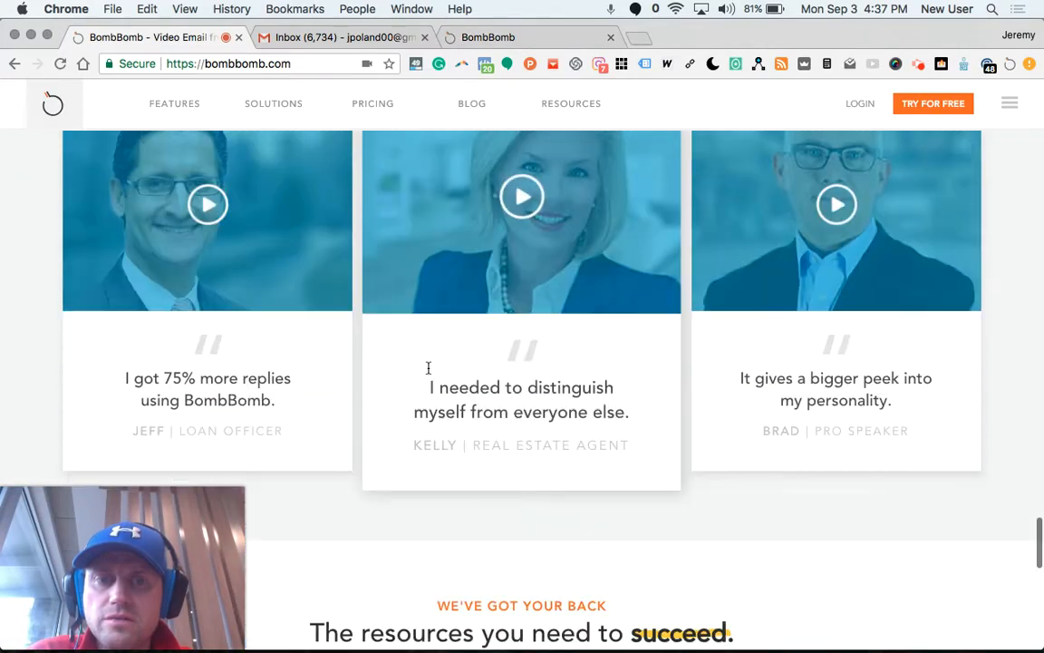
{"action": "scroll", "scroll_direction": "down", "scroll_amount": 3}
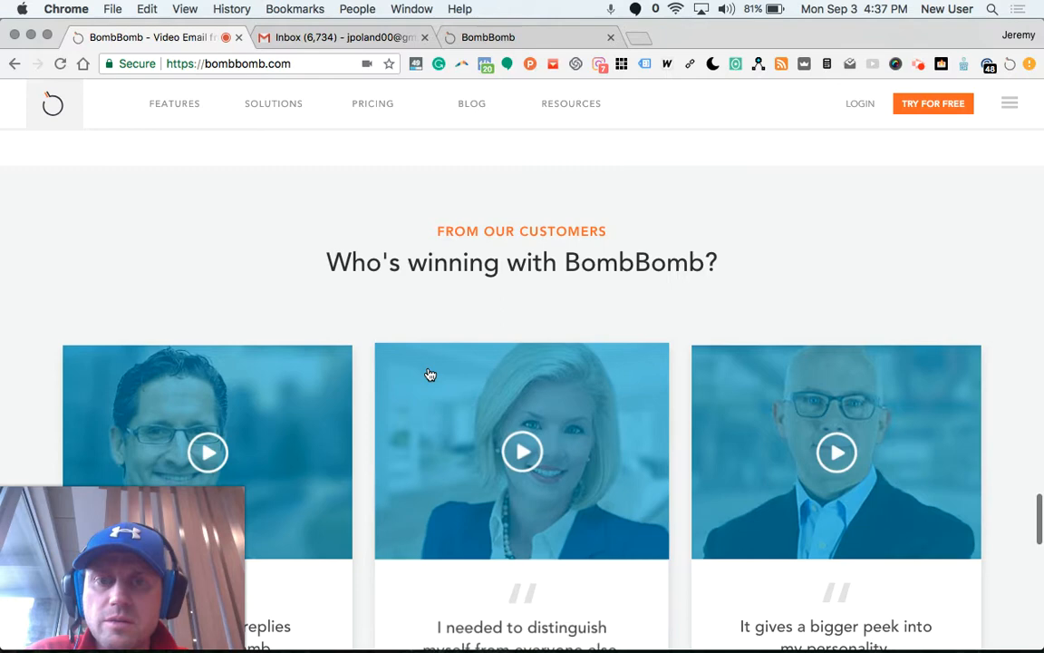
{"action": "scroll", "scroll_direction": "down", "scroll_amount": 3}
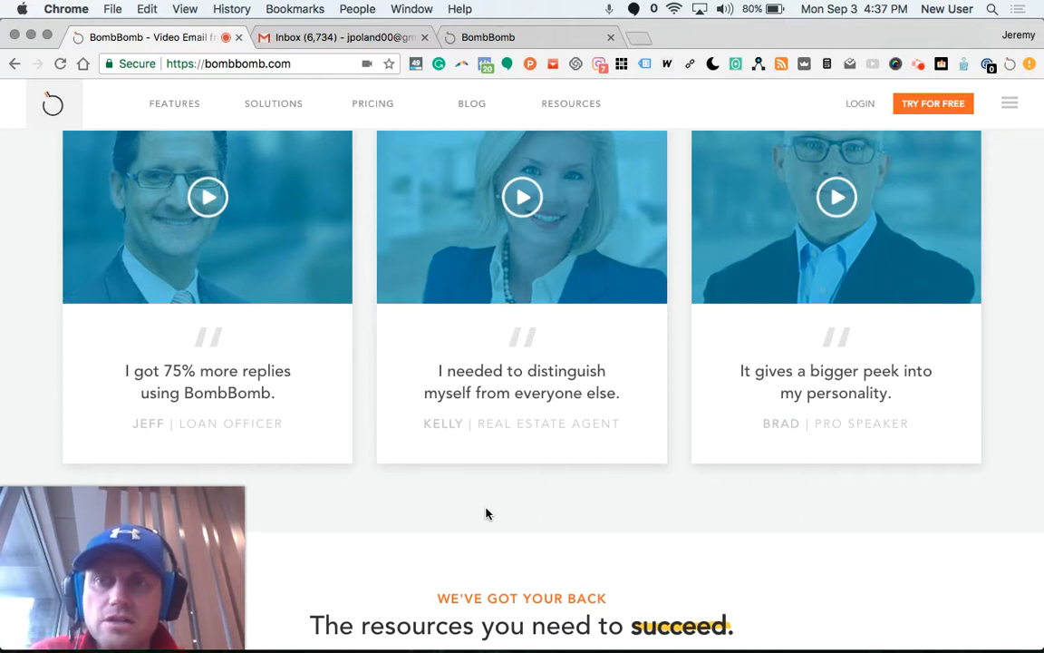
{"action": "scroll", "scroll_direction": "down", "scroll_amount": 3}
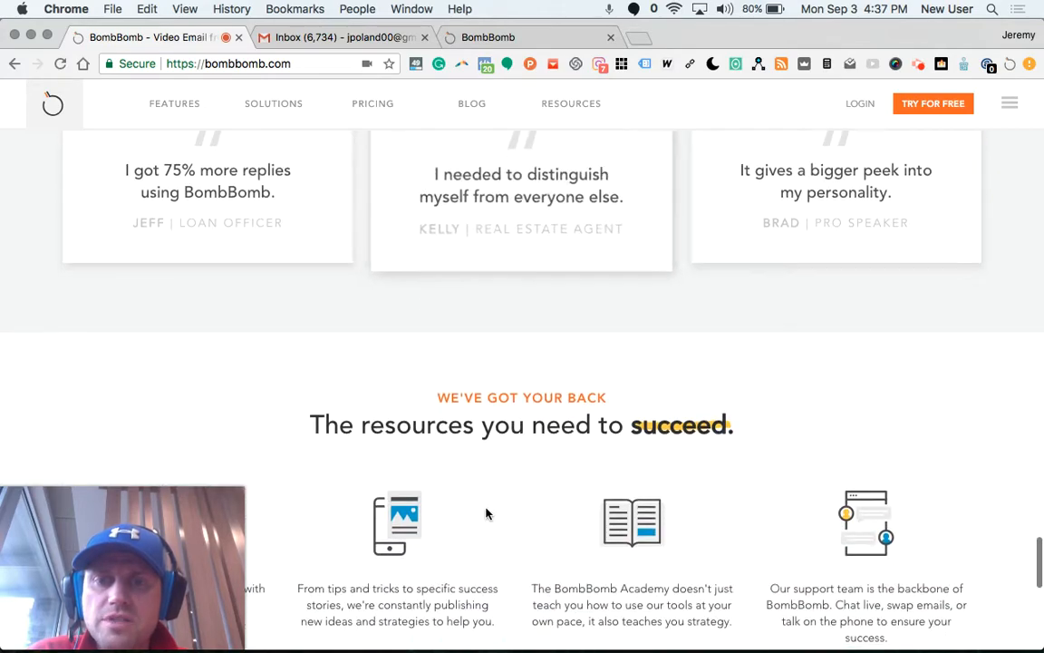
{"action": "scroll", "scroll_direction": "down", "scroll_amount": 3}
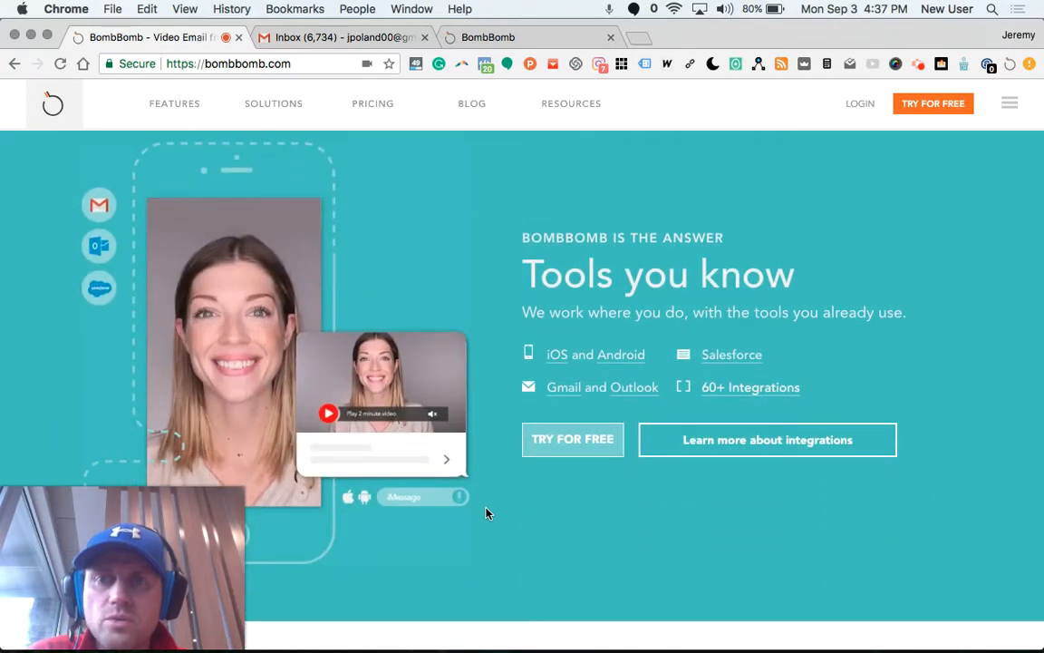
{"action": "mouse_move", "coordinate": [493, 361]}
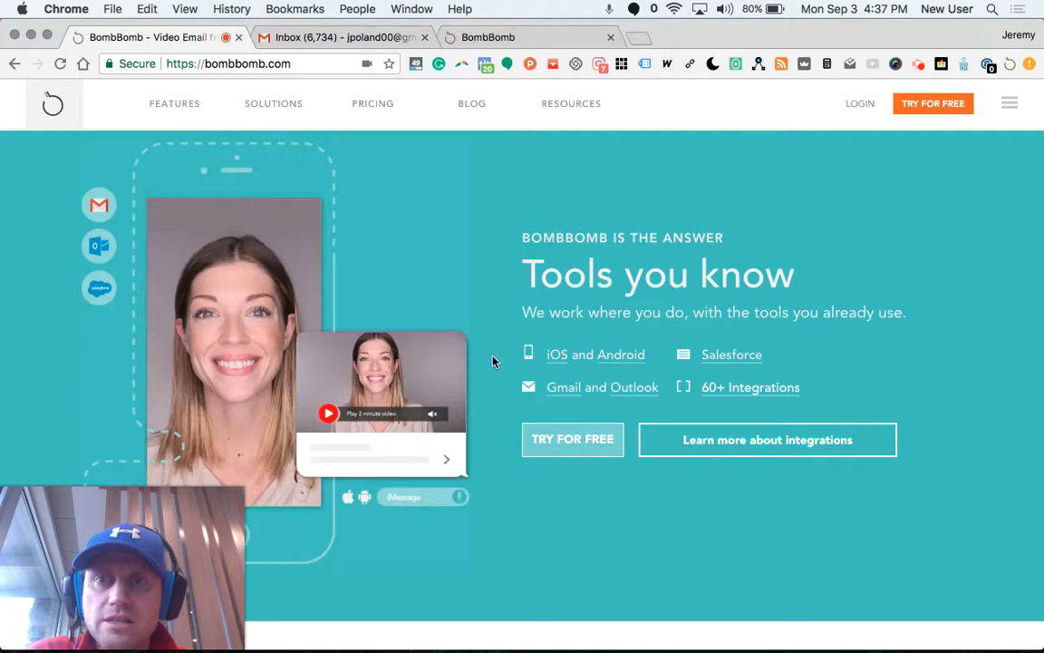
- Scroll past the 'Full Sales Platform' section before moving to the app dashboard
{"action": "scroll", "scroll_direction": "down", "scroll_amount": 3}
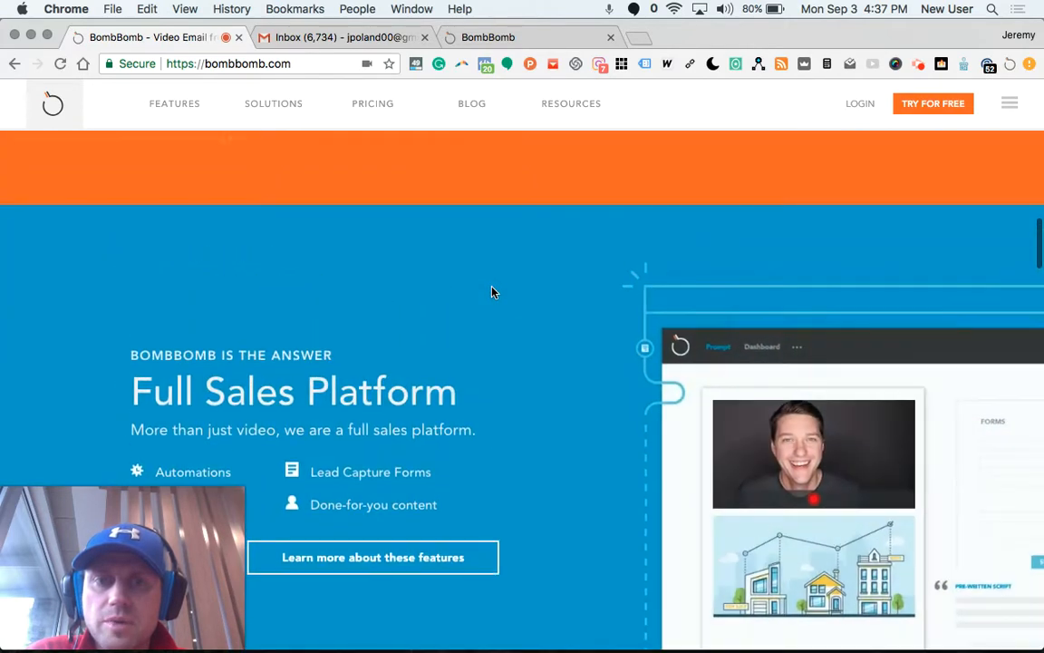
{"action": "scroll", "scroll_direction": "down", "scroll_amount": 3}
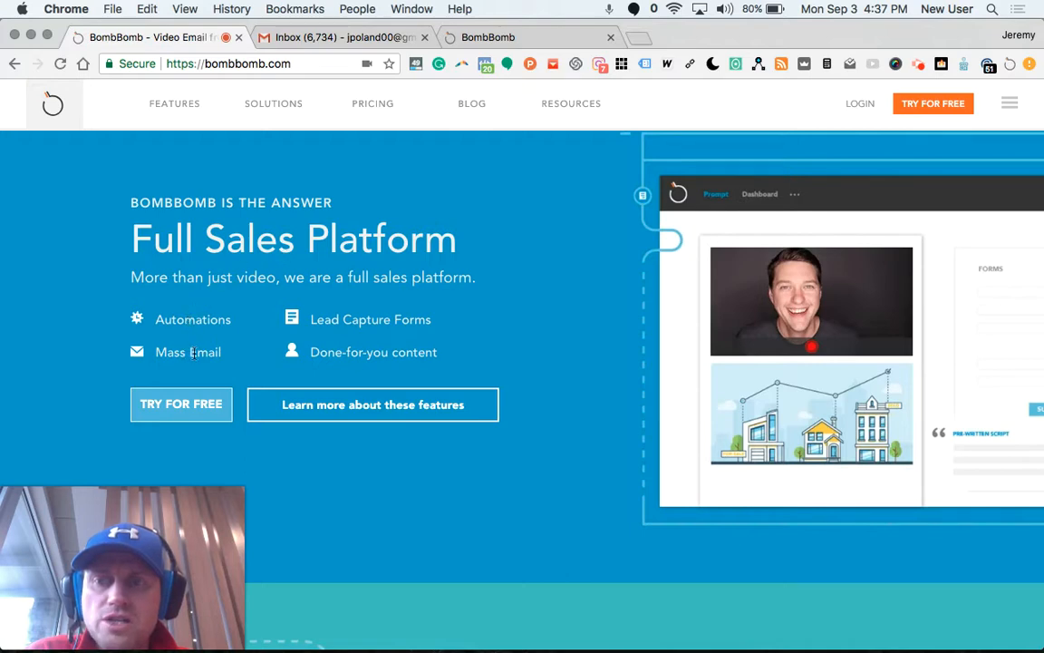
{"action": "mouse_move", "coordinate": [410, 375]}
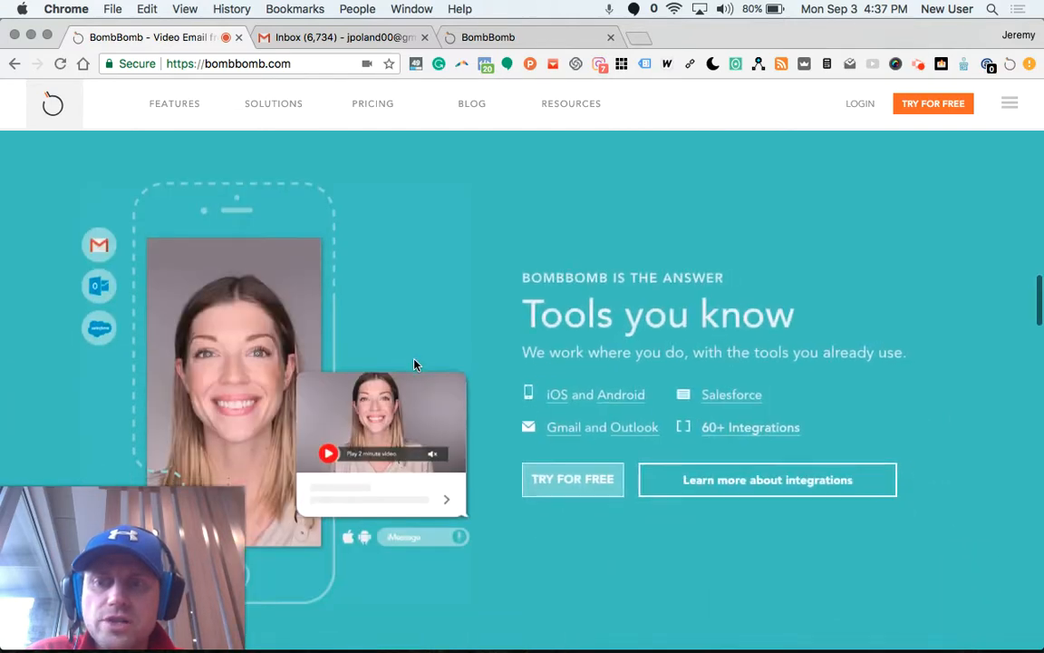
{"action": "scroll", "scroll_direction": "down", "scroll_amount": 3}
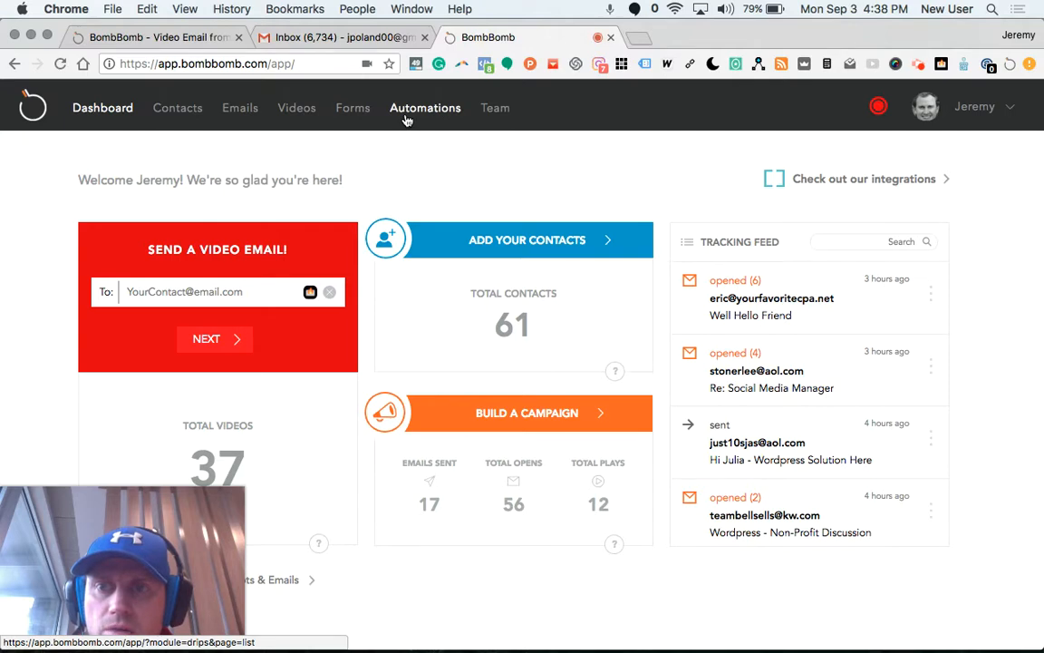
- Go to Automations in the top navigation, listing the Client Work Prospect automation
{"action": "left_click", "coordinate": [425, 109]}
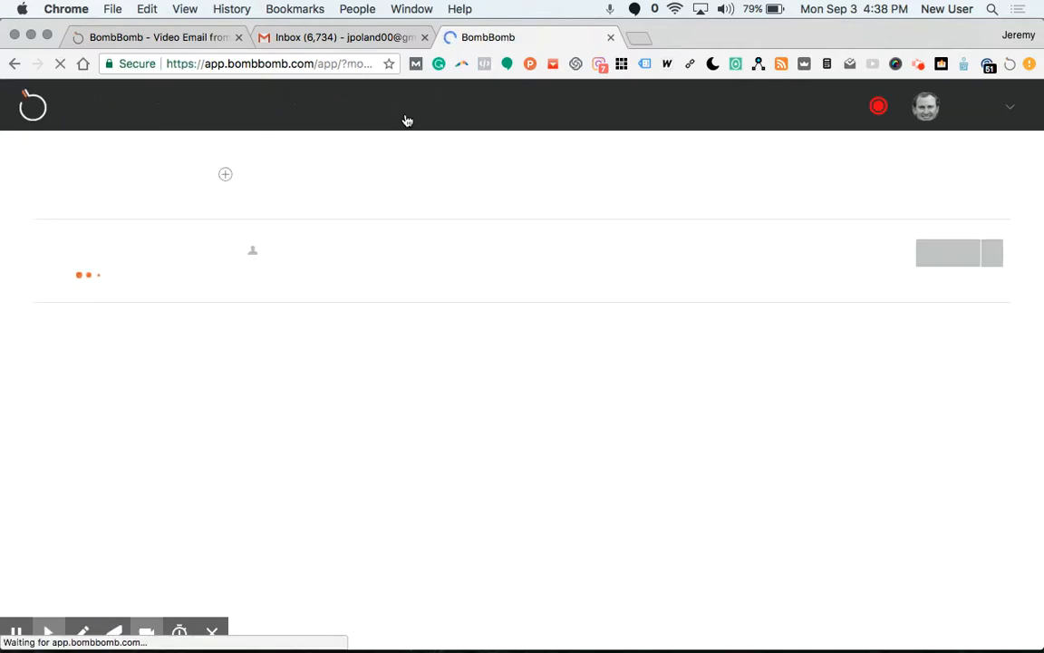
{"action": "left_click", "coordinate": [424, 109]}
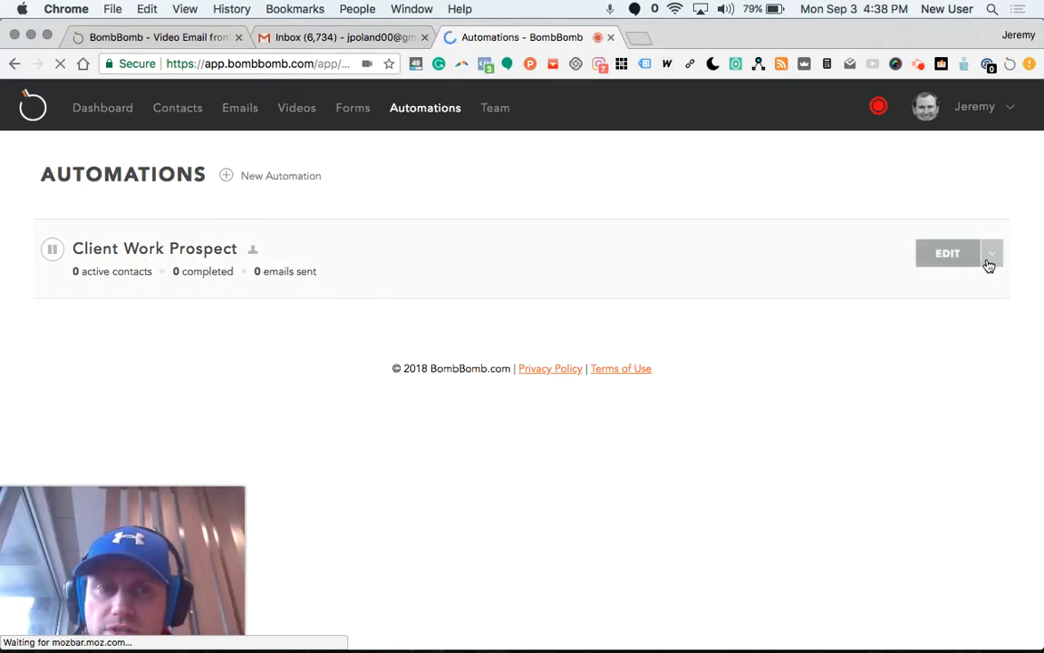
- Start the Client Work Prospect automation and duplicate it, confirming the copy
{"action": "left_click", "coordinate": [990, 254]}
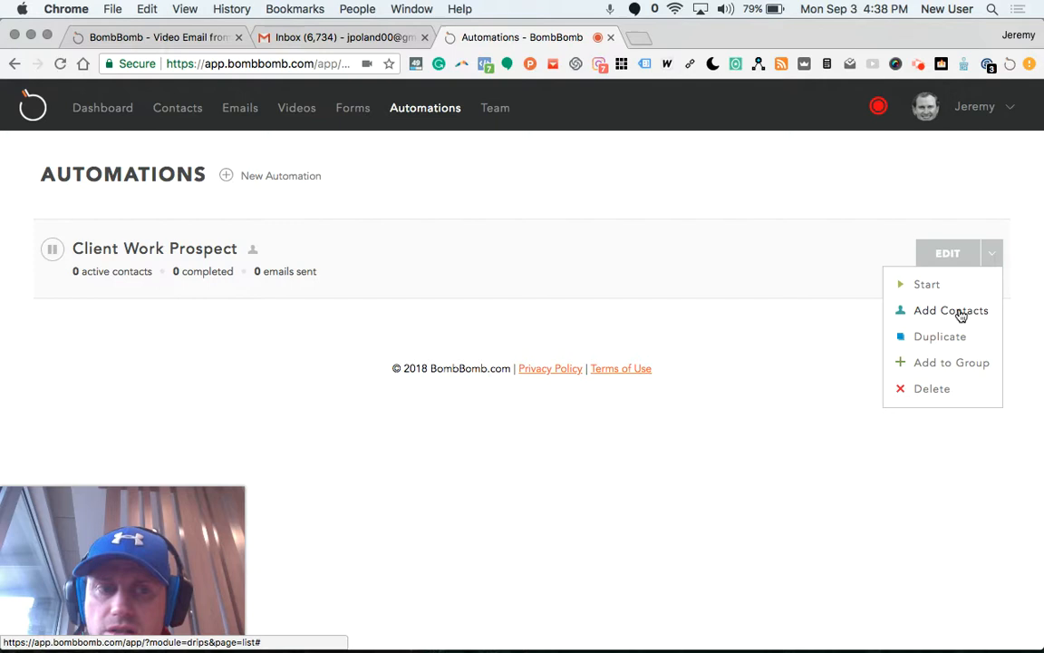
{"action": "left_click", "coordinate": [927, 283]}
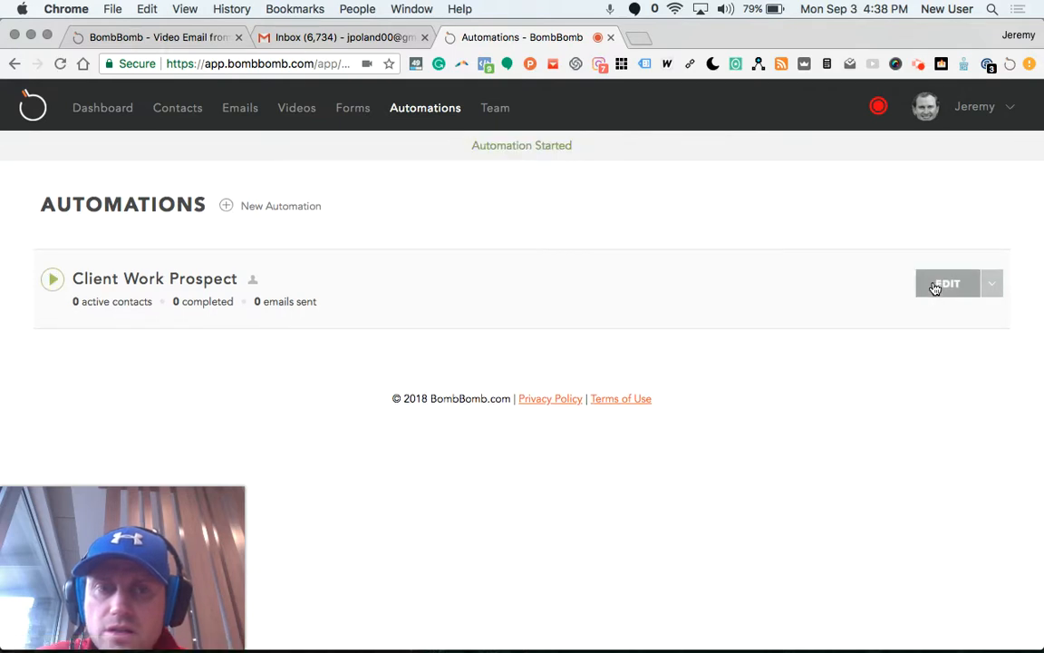
{"action": "left_click", "coordinate": [991, 283]}
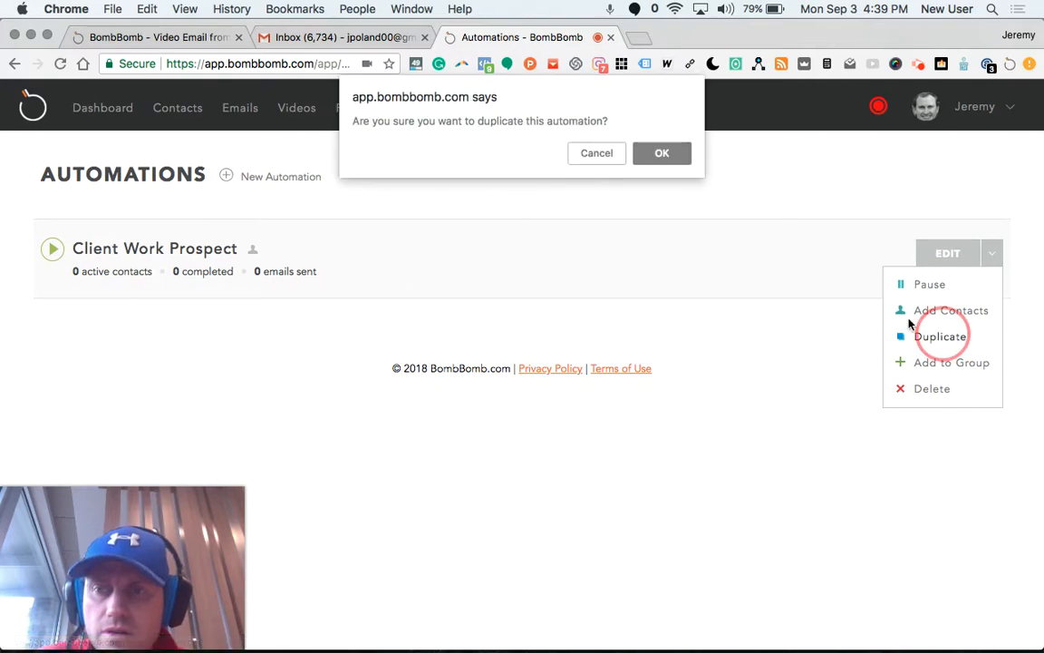
{"action": "left_click", "coordinate": [662, 152]}
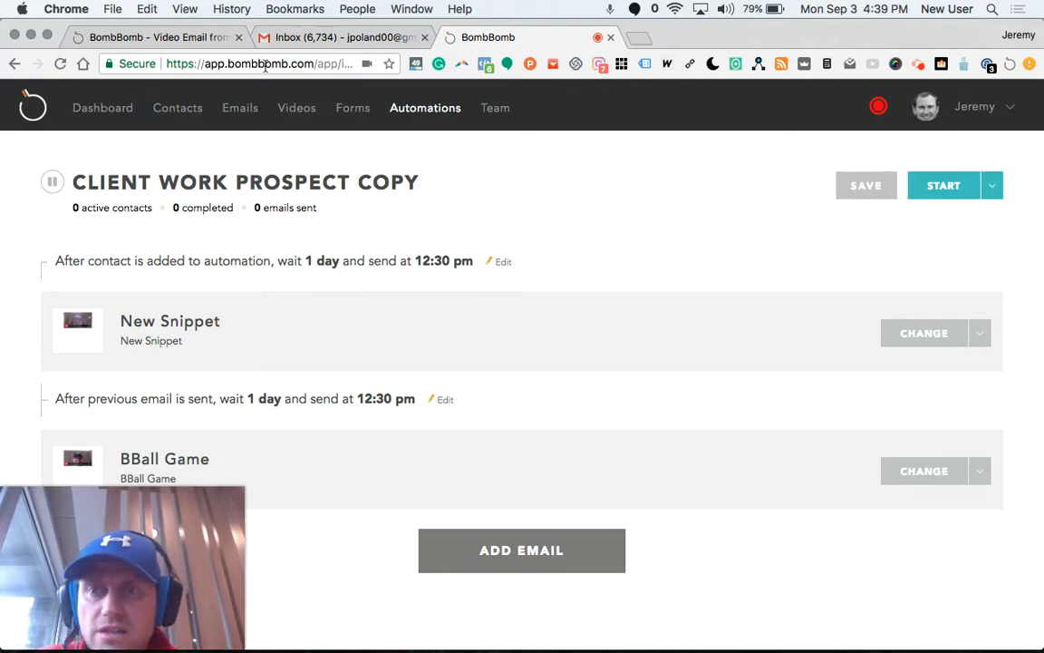
- Switch to the Gmail inbox tab with the BombBomb tracking panel of recent opens
{"action": "left_click", "coordinate": [340, 36]}
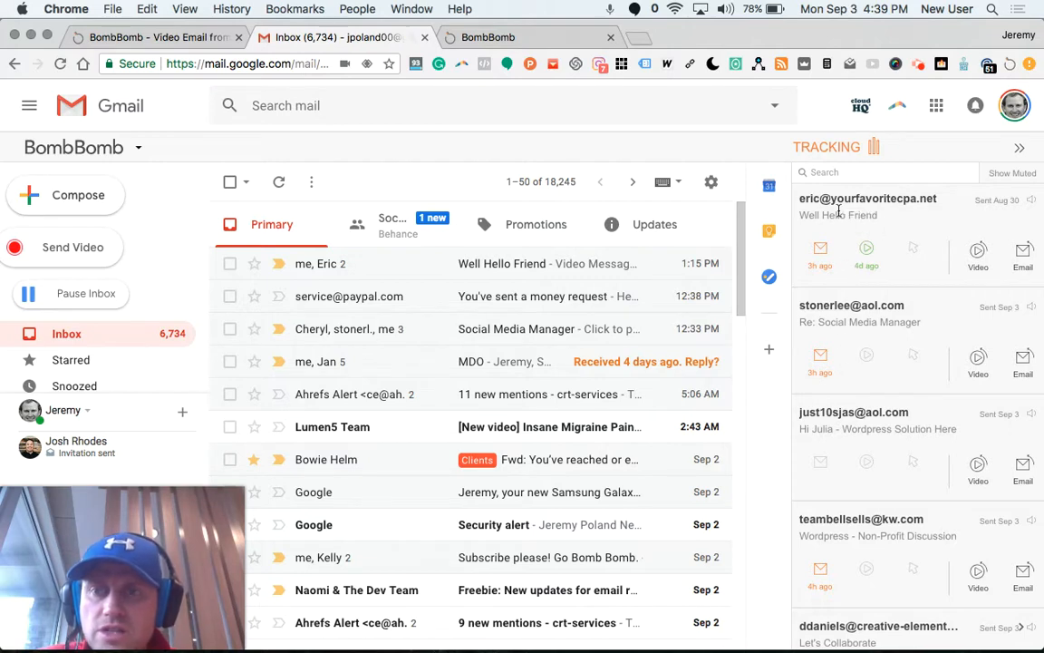
{"action": "mouse_move", "coordinate": [867, 250]}
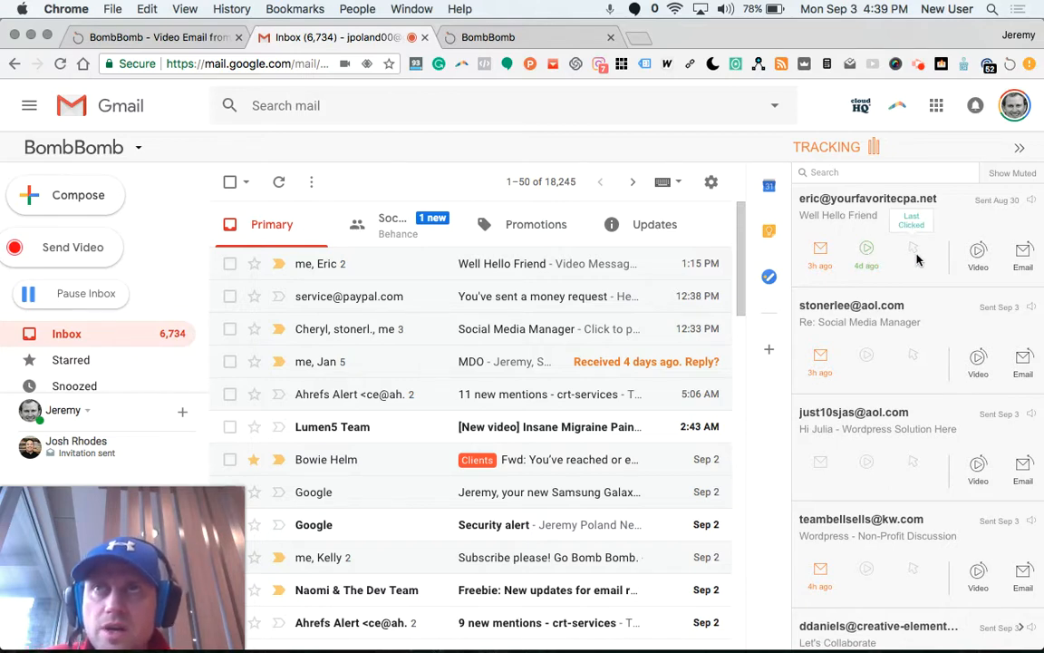
{"action": "mouse_move", "coordinate": [910, 265]}
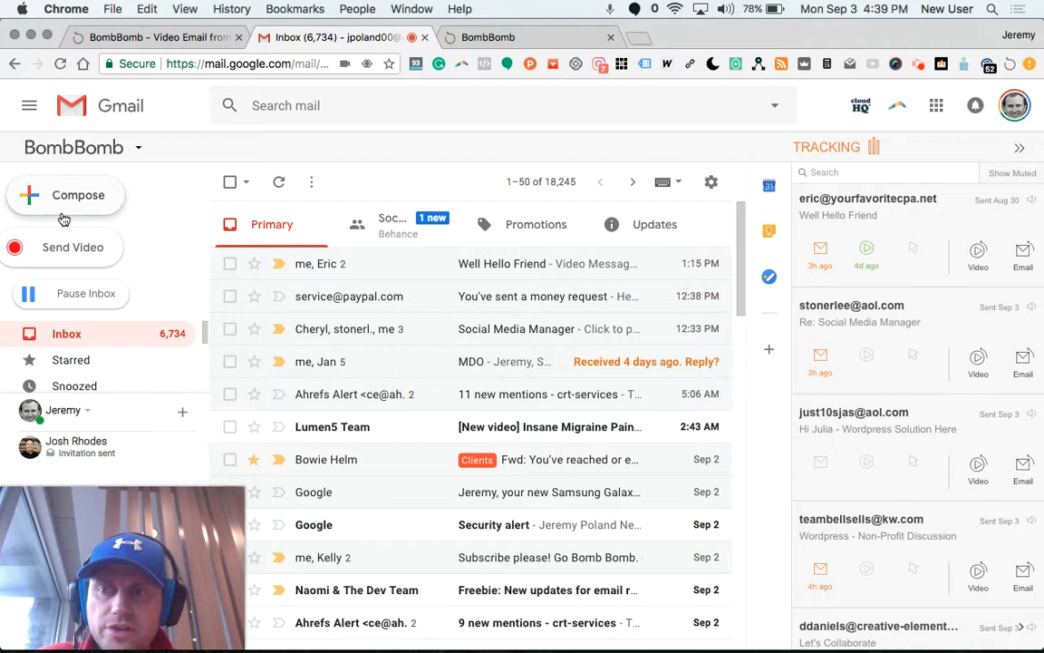
- Compose a new Gmail message and expand the BombBomb widget's video recording options
{"action": "left_click", "coordinate": [78, 196]}
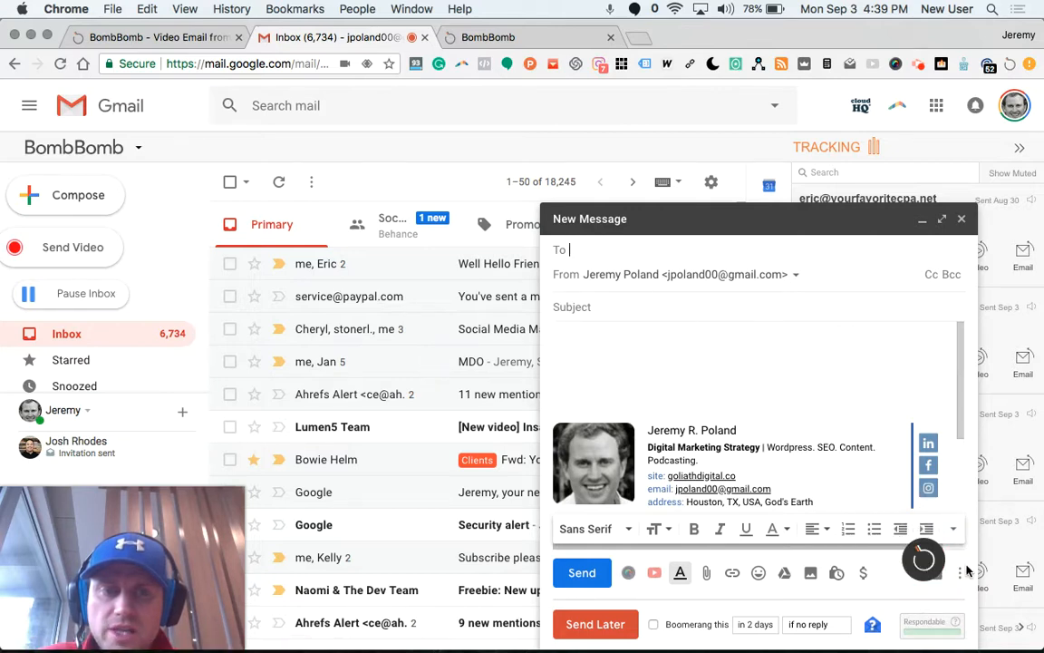
{"action": "left_click", "coordinate": [924, 559]}
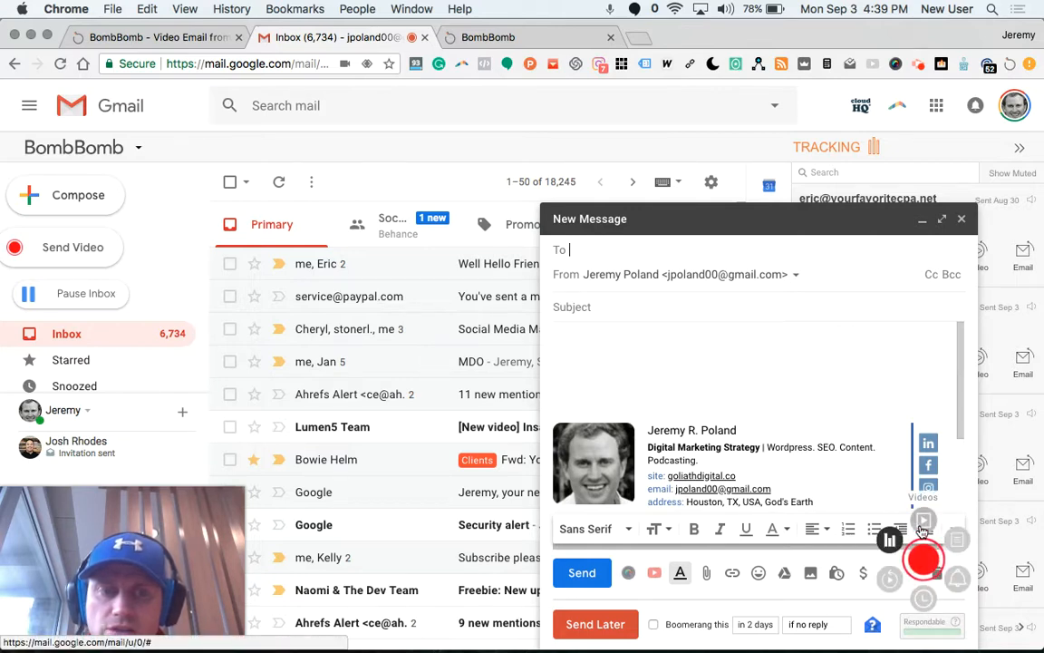
{"action": "mouse_move", "coordinate": [923, 530]}
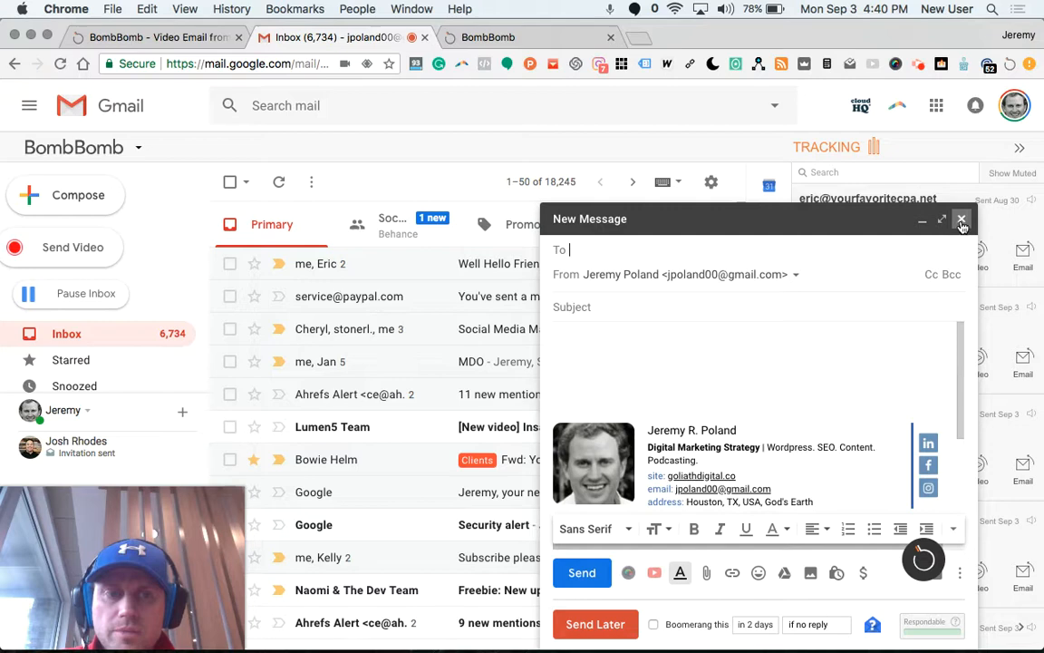
{"action": "left_click", "coordinate": [924, 558]}
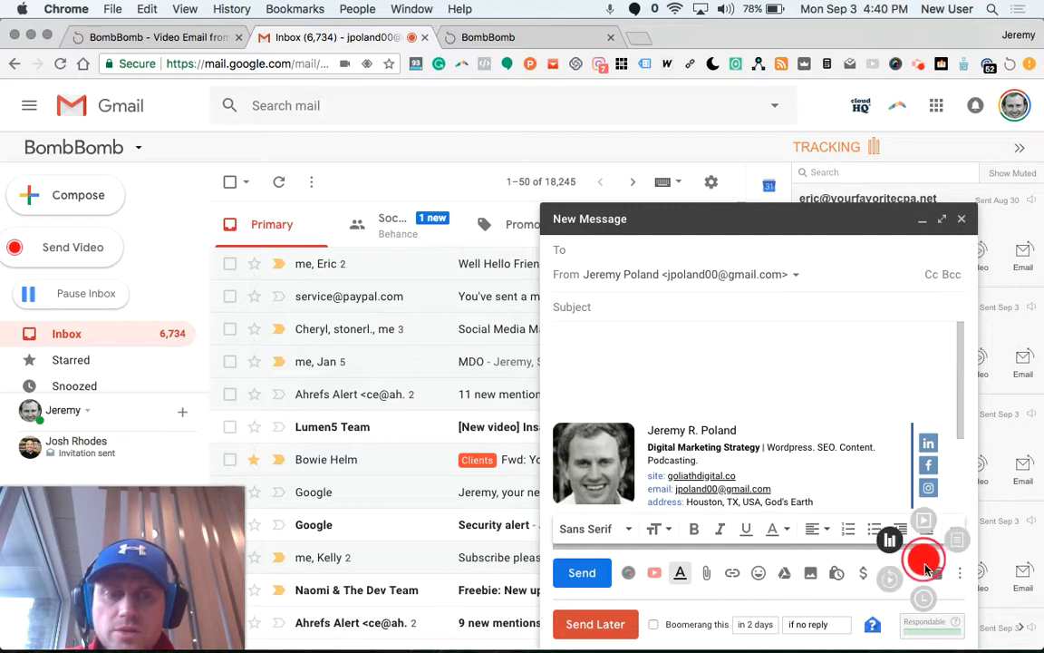
- Start a video recording from the compose widget and drag the Record a Video window aside
{"action": "left_click", "coordinate": [925, 558]}
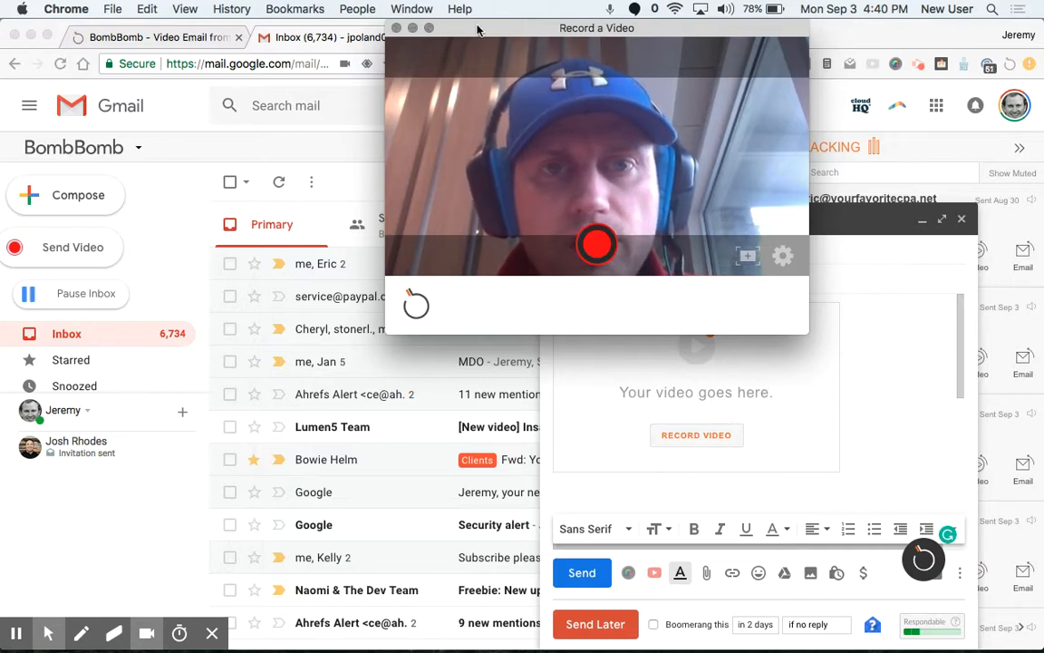
{"action": "left_click_drag", "start_coordinate": [597, 29], "coordinate": [792, 29]}
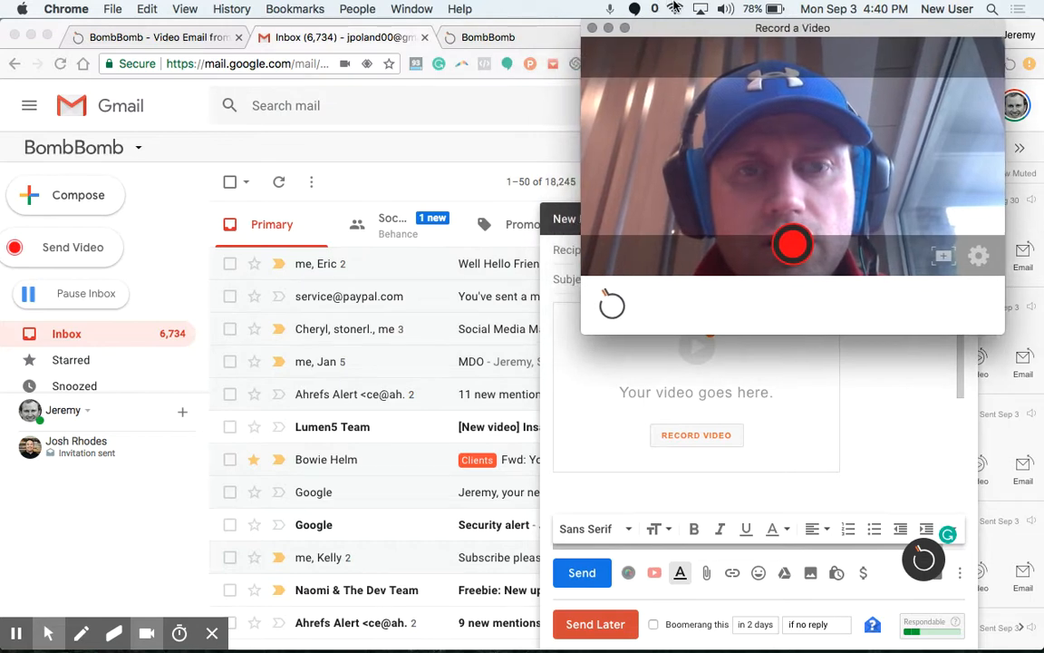
{"action": "mouse_move", "coordinate": [751, 187]}
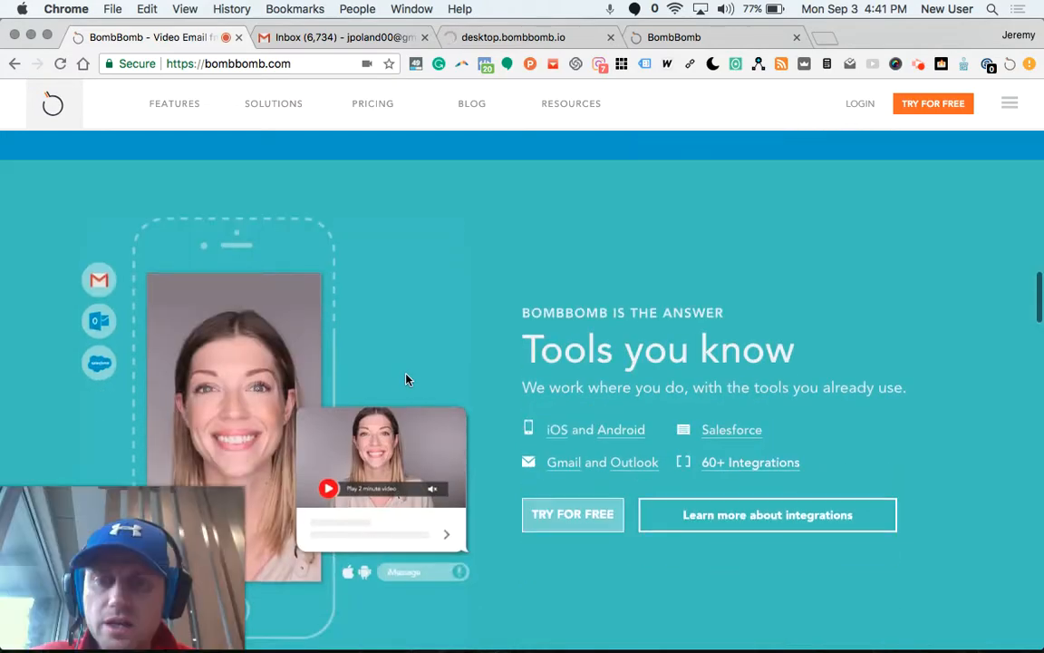
- Glance over the bombbomb.com page, then return to the Gmail inbox tab
{"action": "scroll", "scroll_direction": "down", "scroll_amount": 3}
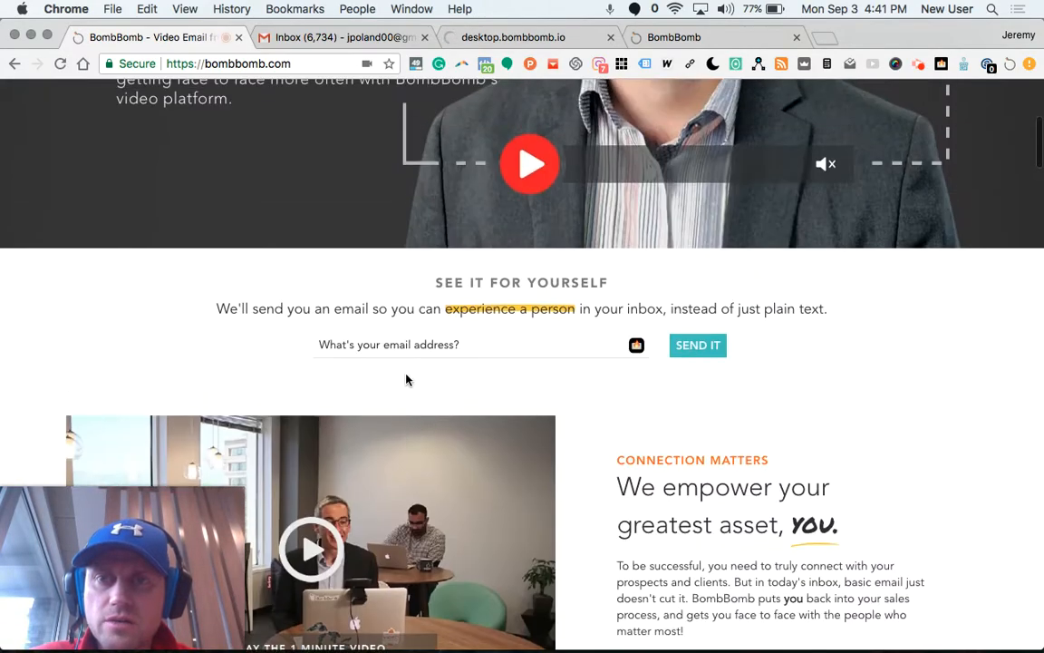
{"action": "scroll", "scroll_direction": "up", "scroll_amount": 3}
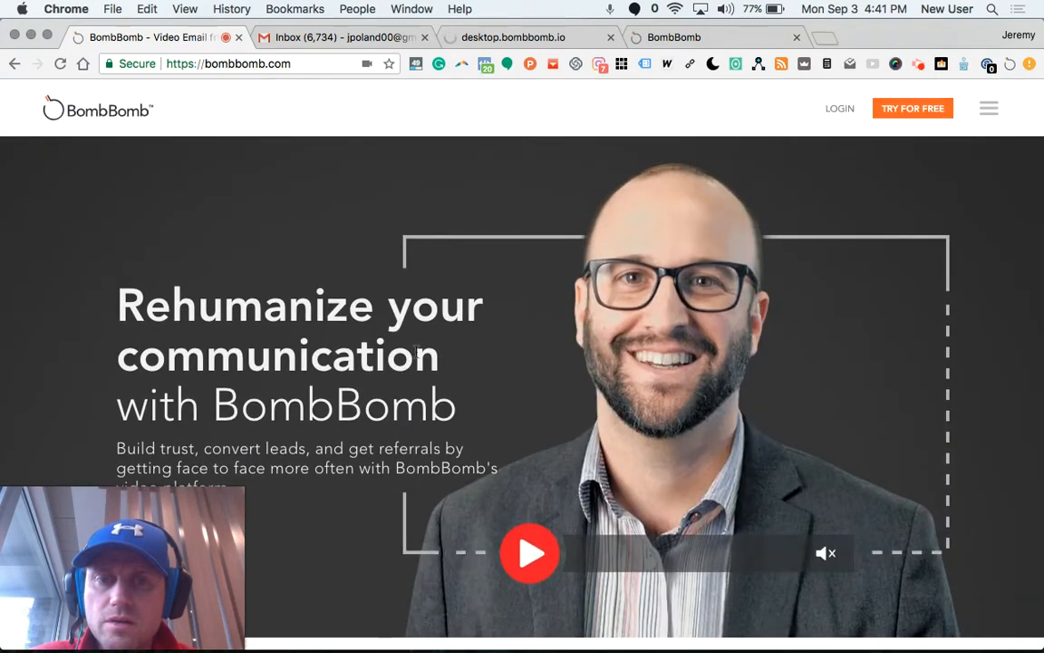
{"action": "left_click", "coordinate": [341, 36]}
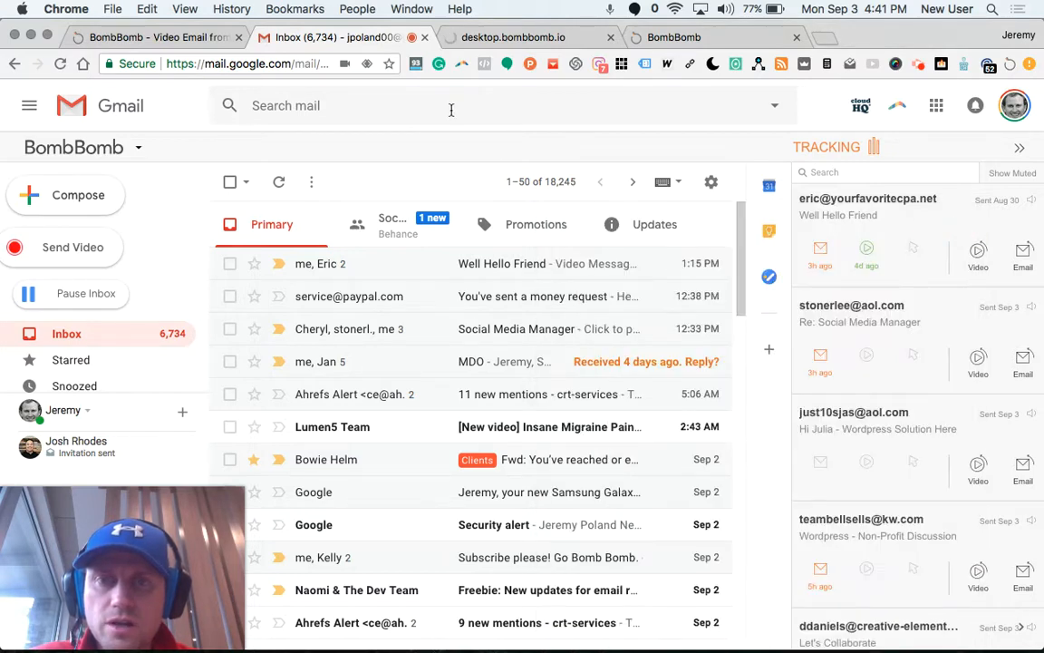
- Search Gmail for 'bomb' and view the Get Started with BombBomb email down to its video thumbnail
{"action": "type", "text": "bomb"}
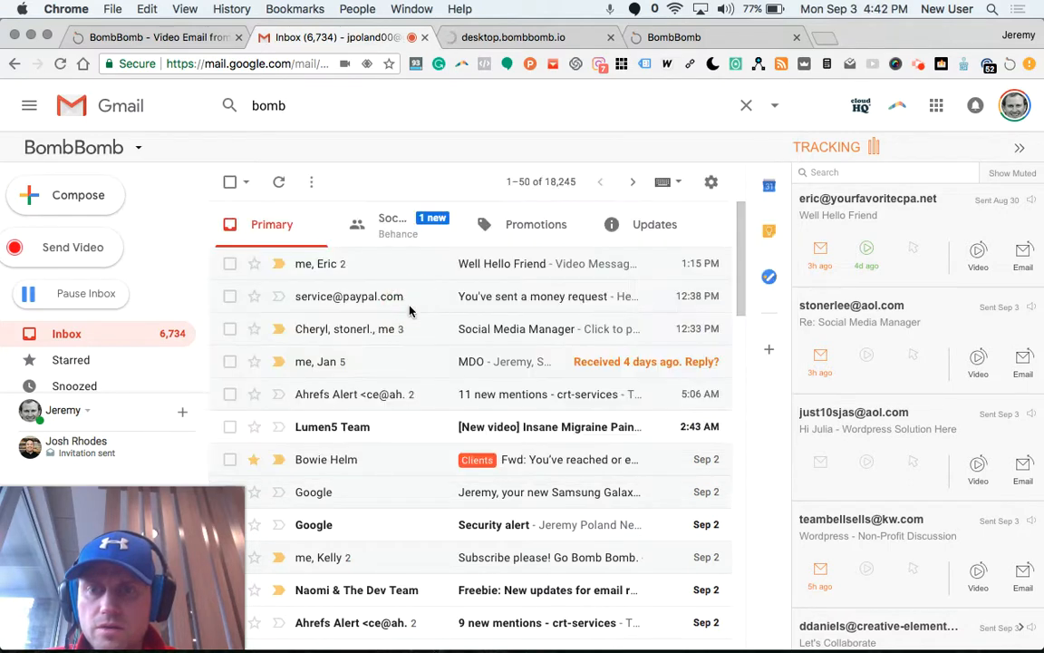
{"action": "mouse_move", "coordinate": [408, 297]}
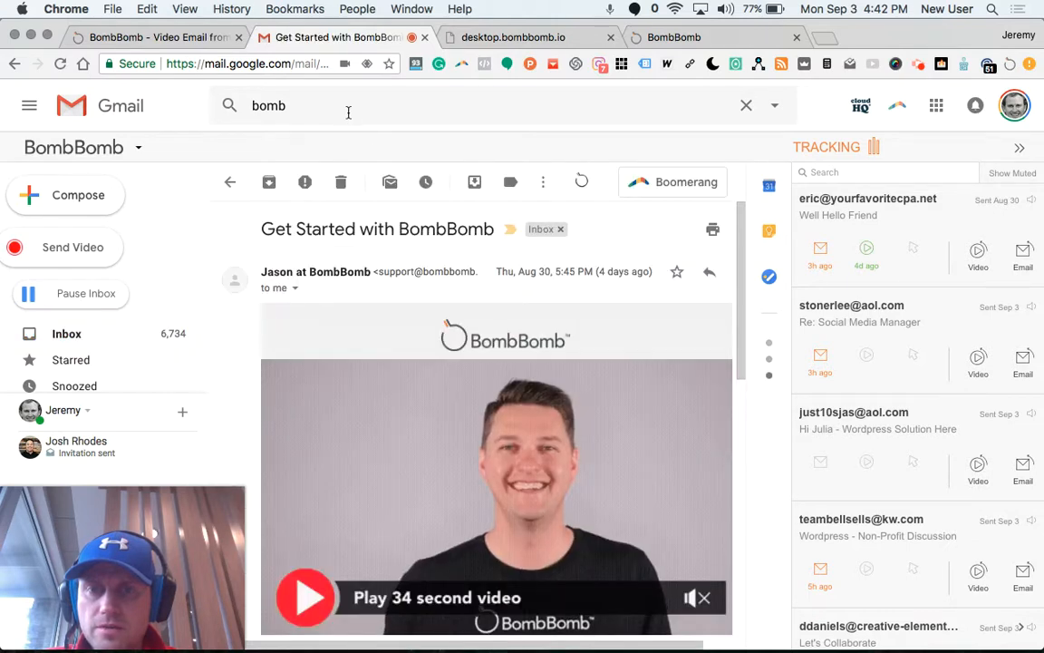
{"action": "scroll", "scroll_direction": "down", "scroll_amount": 3}
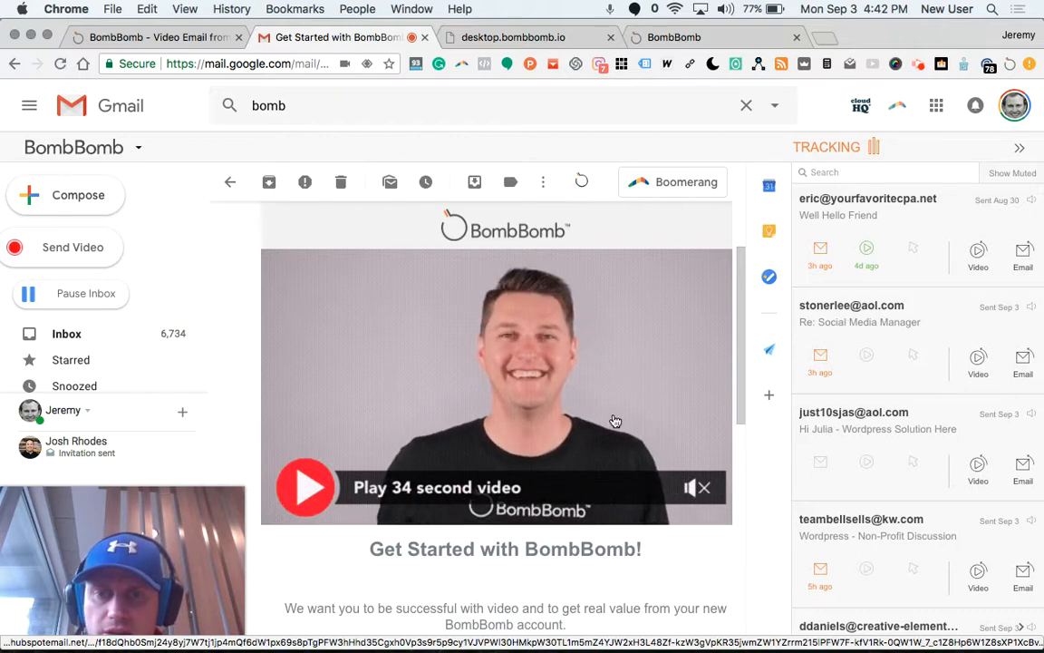
{"action": "scroll", "scroll_direction": "down", "scroll_amount": 3}
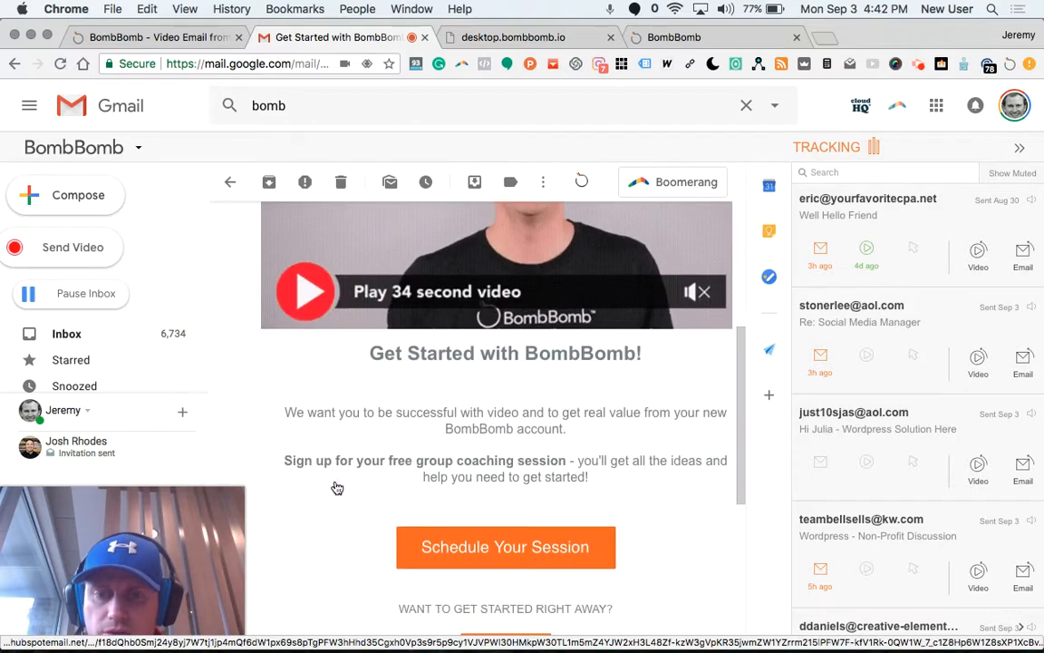
{"action": "scroll", "scroll_direction": "down", "scroll_amount": 3}
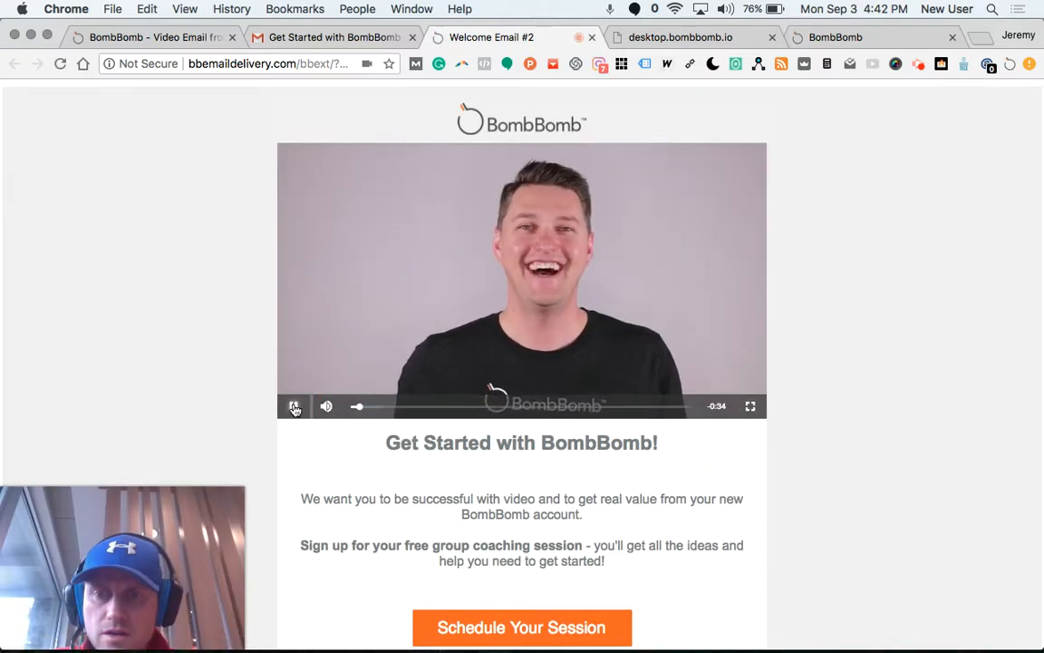
- Pause the welcome video, look over the landing page, and return to the Get Started email tab
{"action": "left_click", "coordinate": [294, 406]}
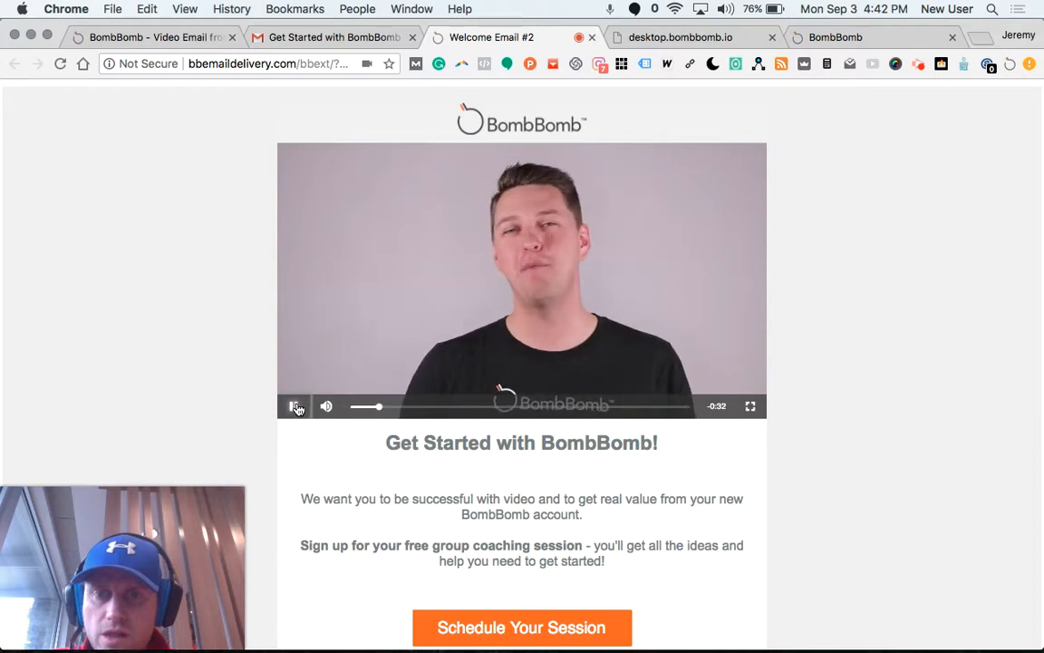
{"action": "scroll", "scroll_direction": "down", "scroll_amount": 3}
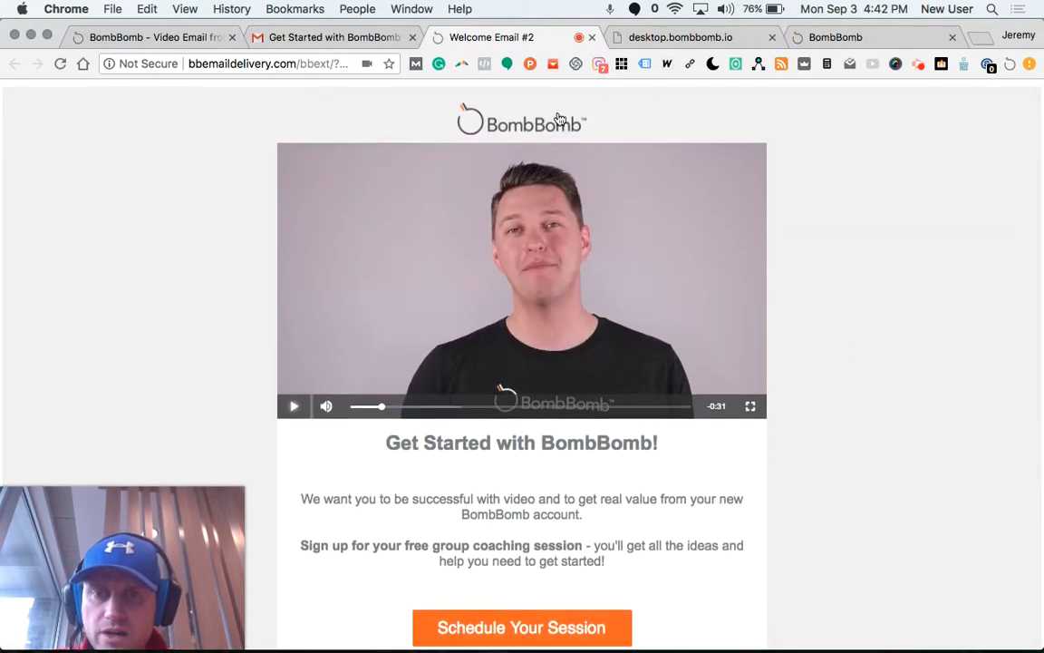
{"action": "scroll", "scroll_direction": "down", "scroll_amount": 3}
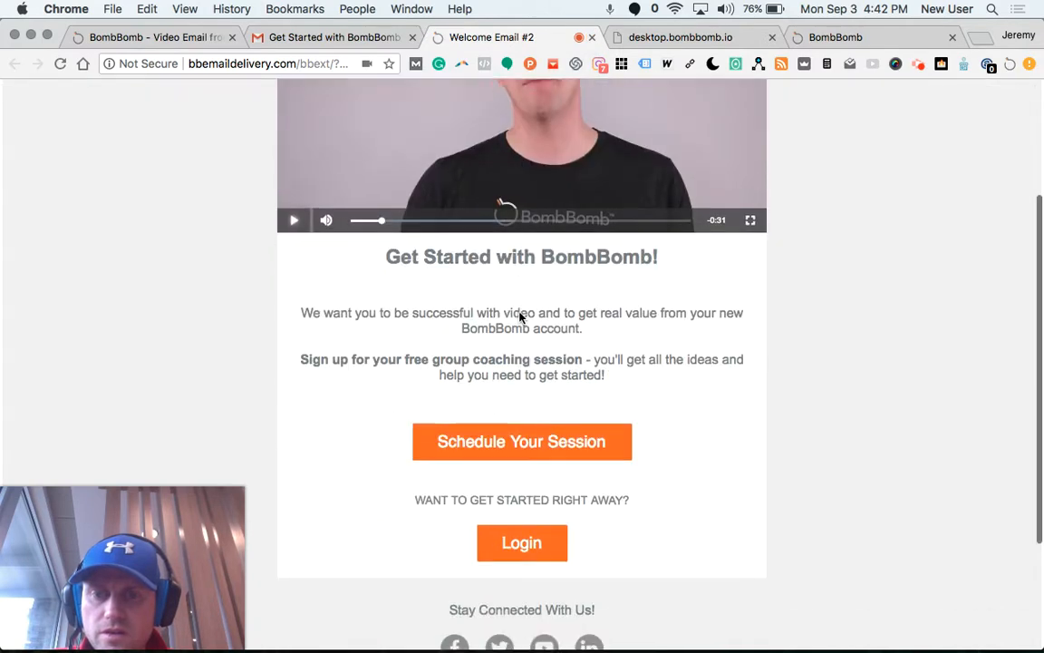
{"action": "scroll", "scroll_direction": "up", "scroll_amount": 3}
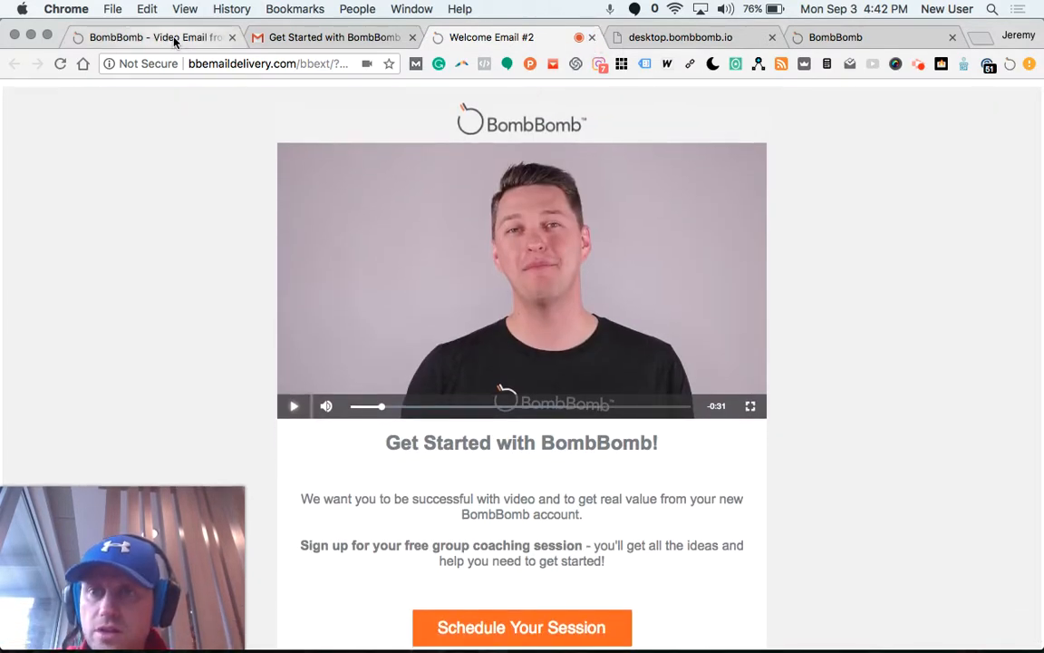
{"action": "left_click", "coordinate": [333, 36]}
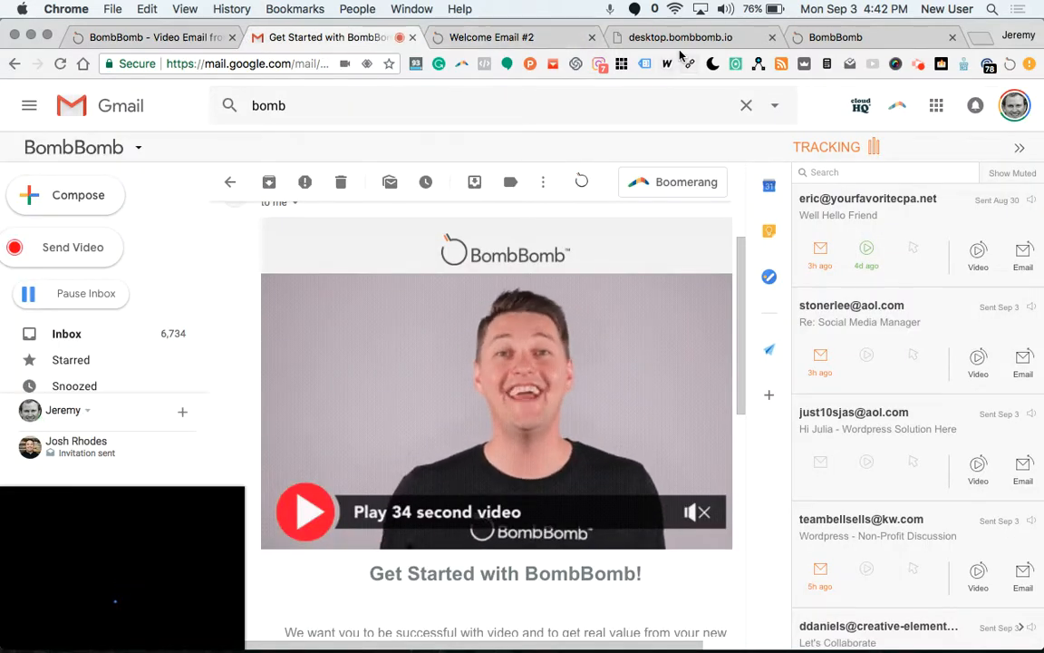
- Switch to the bombbomb.com tab showing the 'Rehumanize your communication' homepage
{"action": "left_click", "coordinate": [679, 37]}
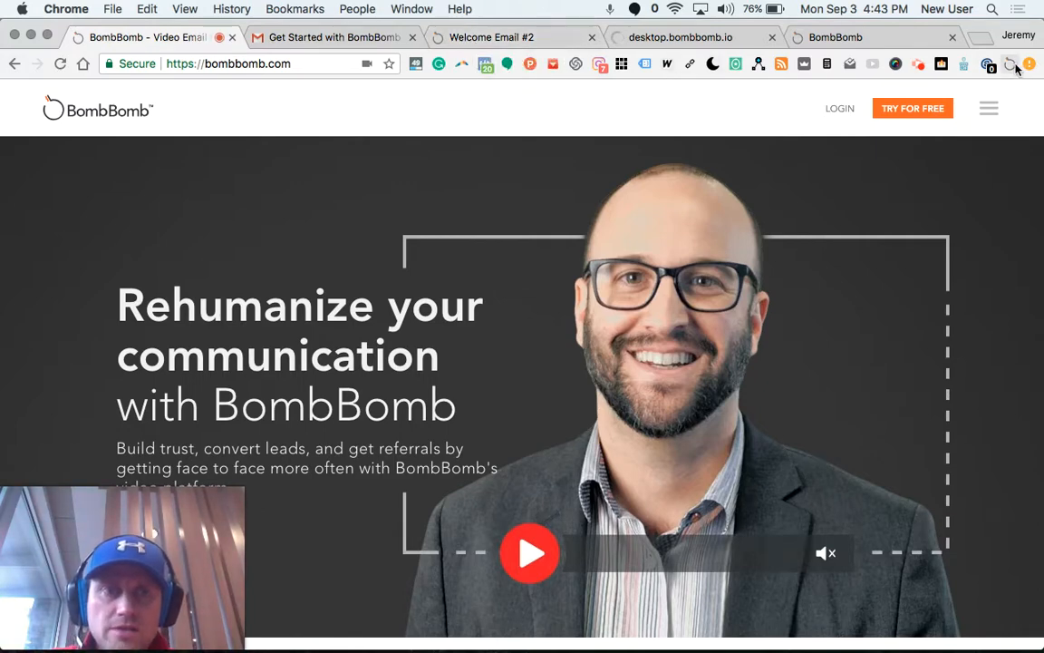
{"action": "mouse_move", "coordinate": [1012, 65]}
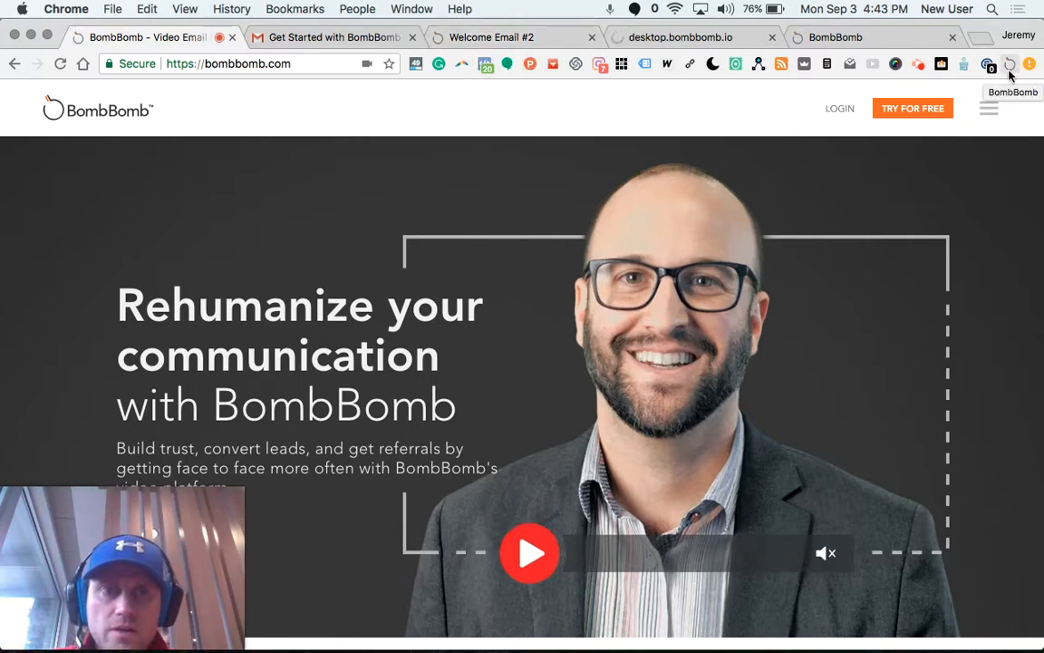